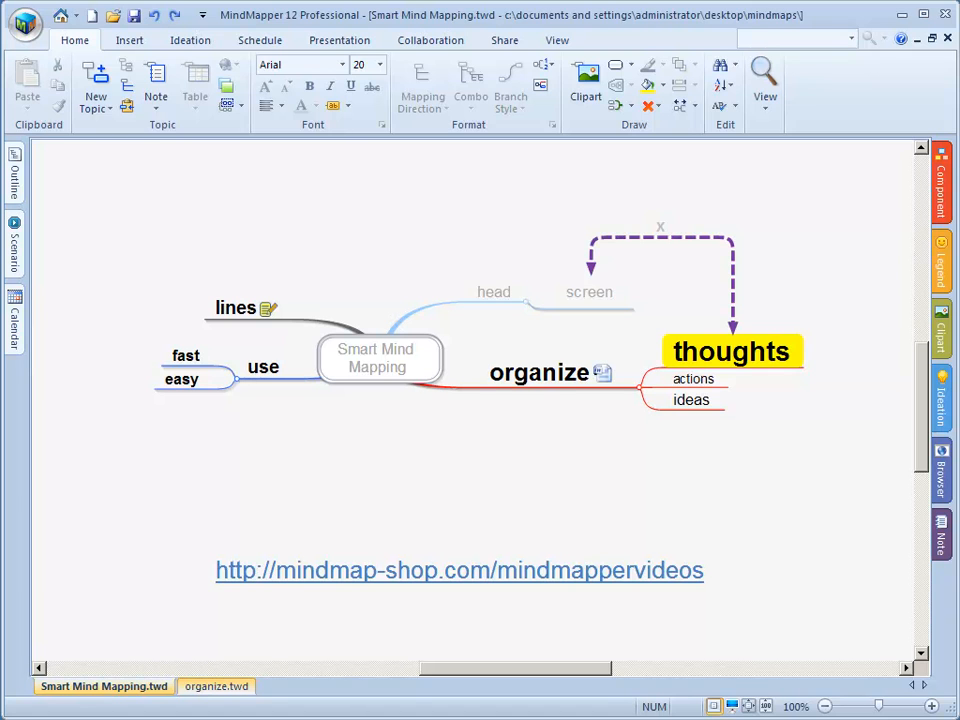
Move the actions subtopic below ideas under the thoughts topic.
left_click(536, 372)
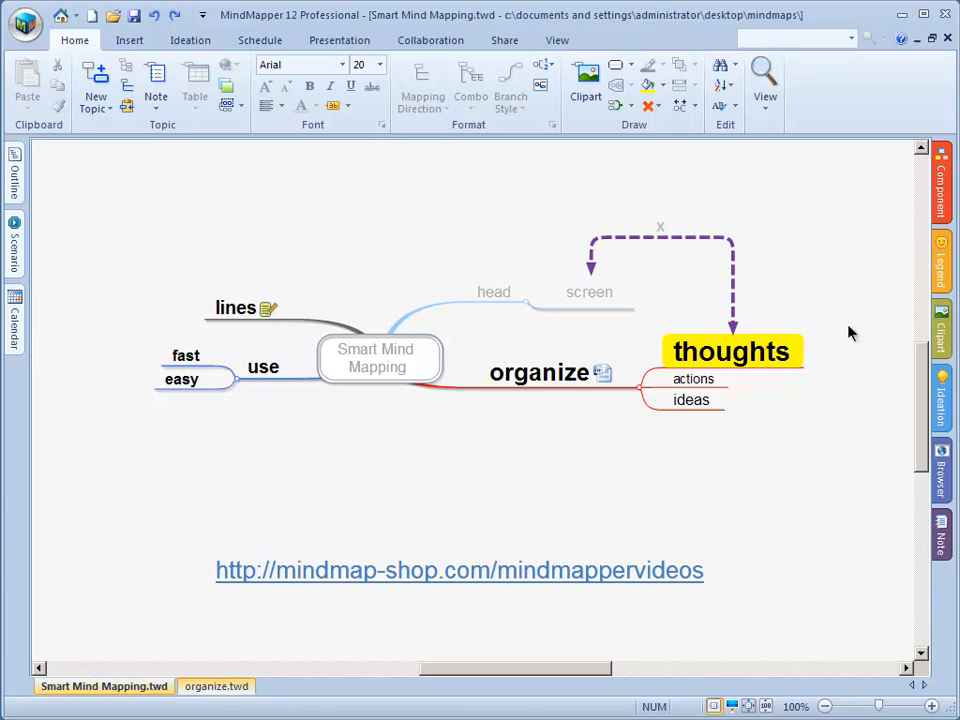
mouse_move(696, 382)
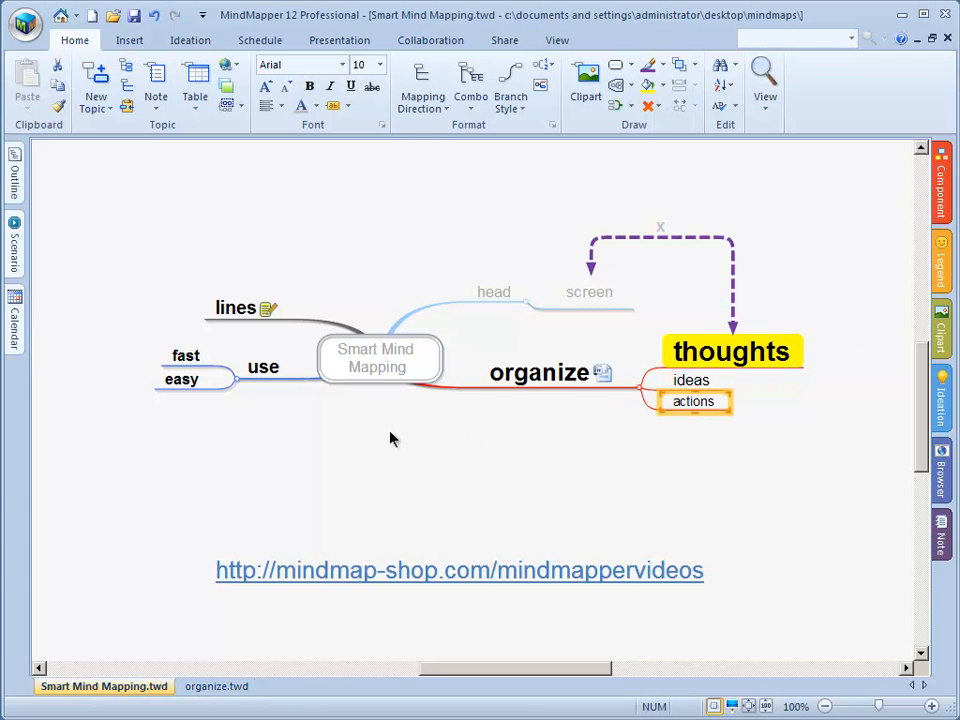
mouse_move(246, 364)
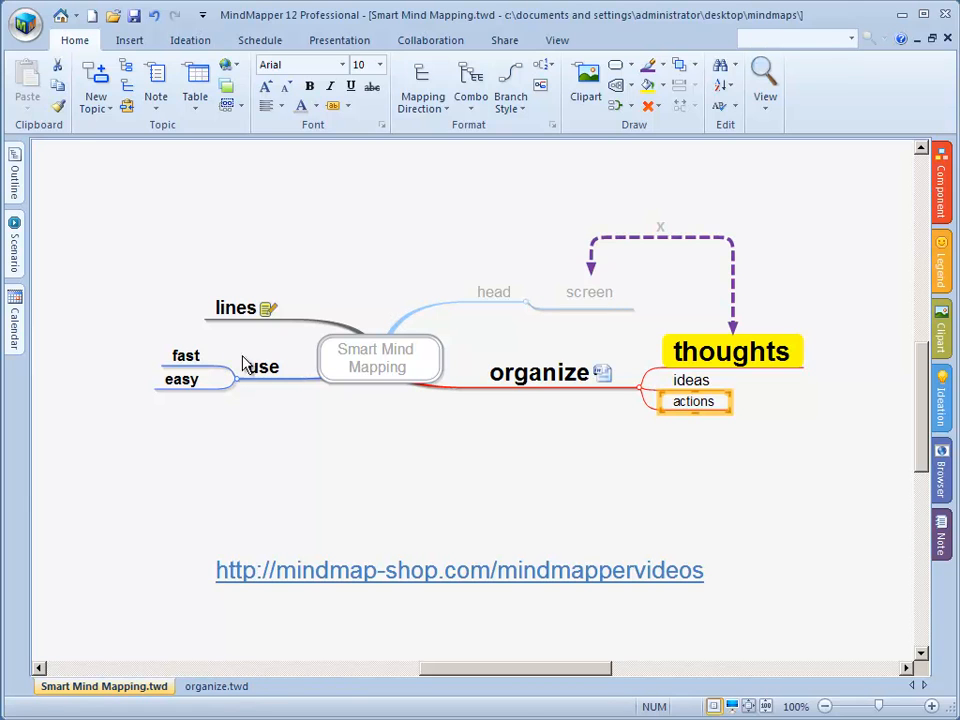
Place lines under use and attach note text to fast, easy, screen, ideas and actions.
left_click(236, 308)
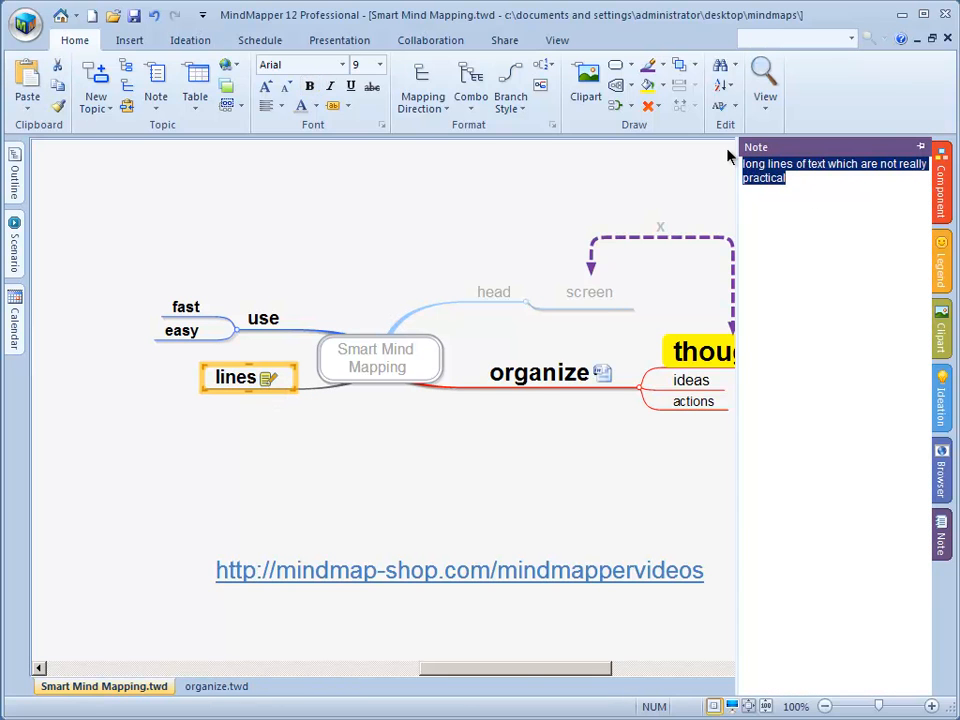
left_click(788, 178)
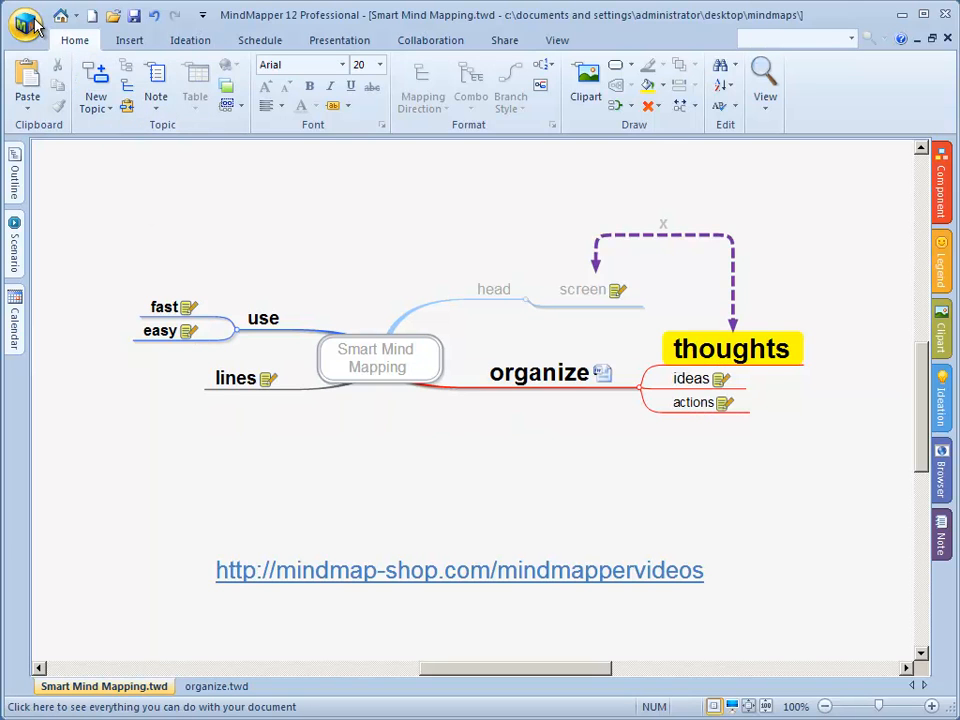
Show the Export submenu with Word, PowerPoint, Excel, Outlook and OneNote targets.
left_click(22, 22)
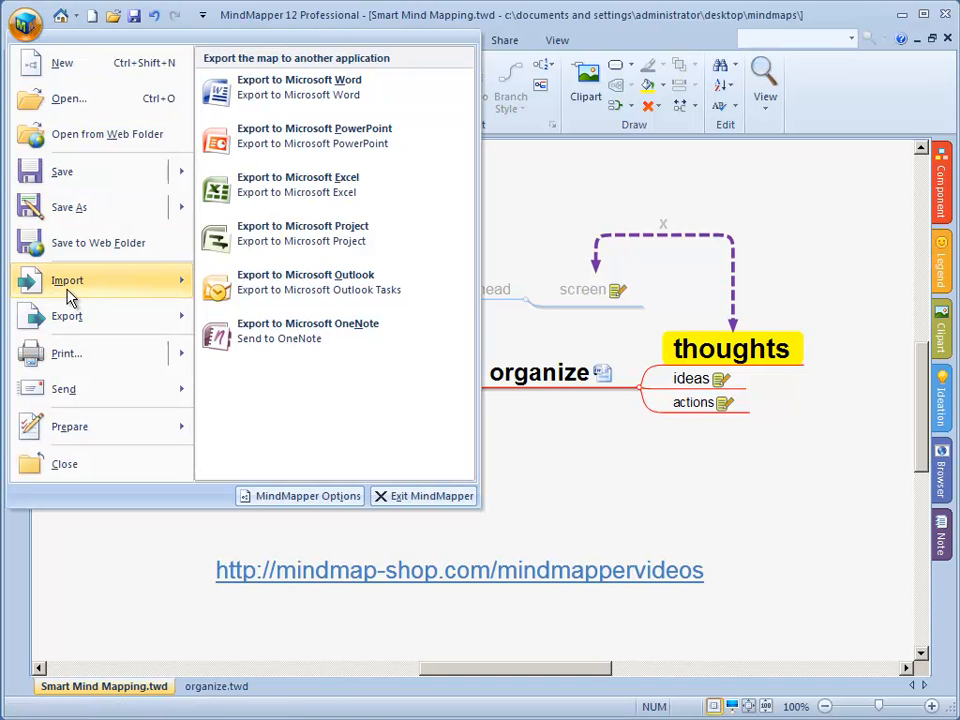
mouse_move(90, 316)
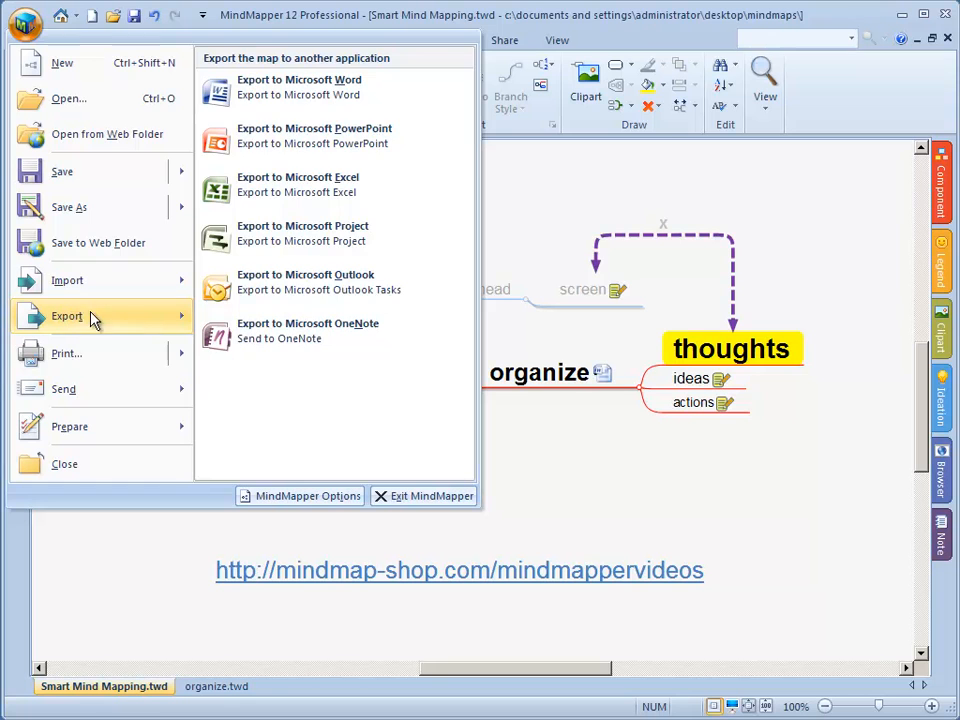
mouse_move(266, 108)
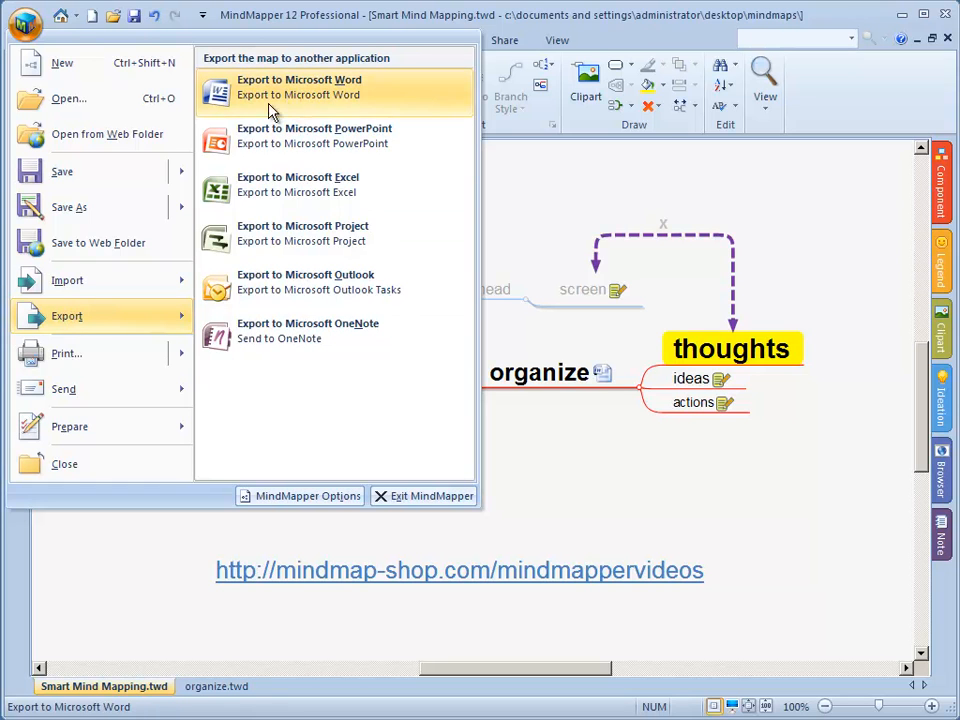
mouse_move(316, 284)
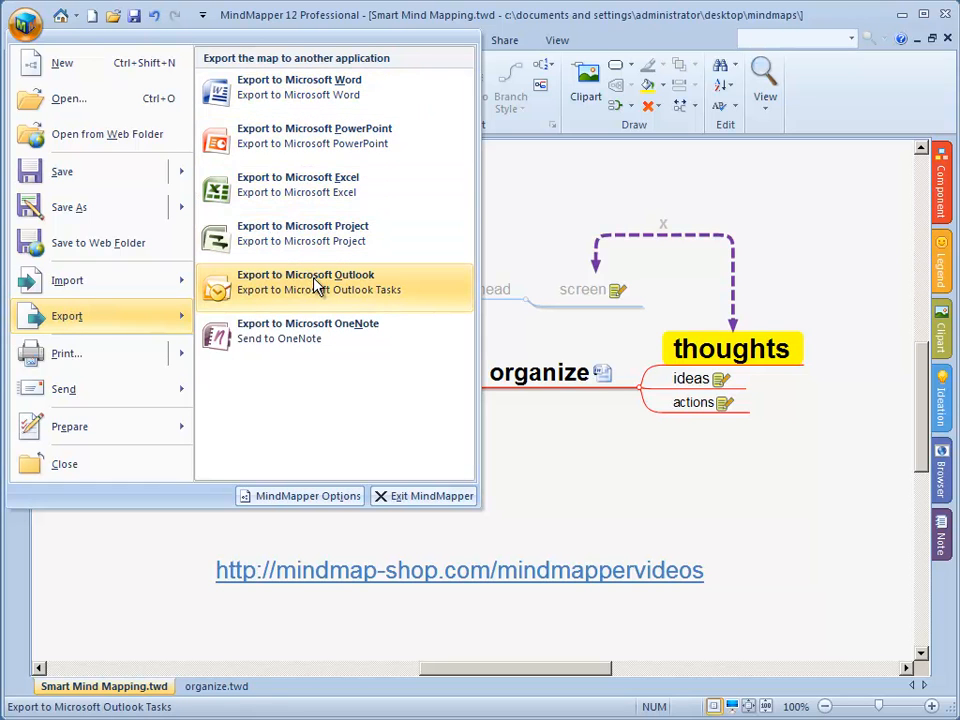
mouse_move(304, 344)
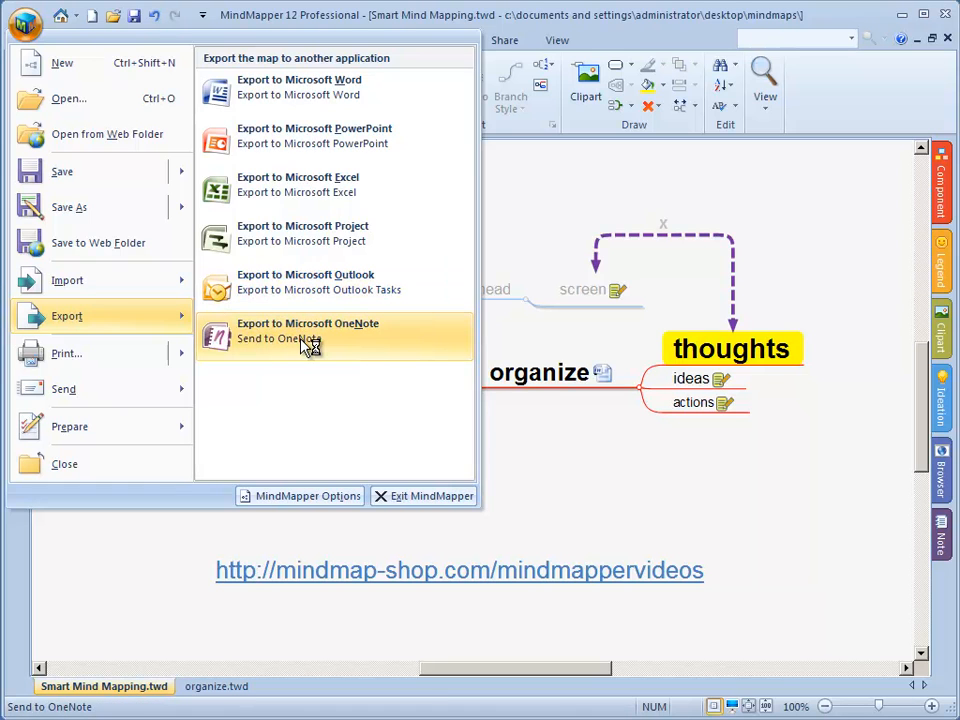
mouse_move(290, 88)
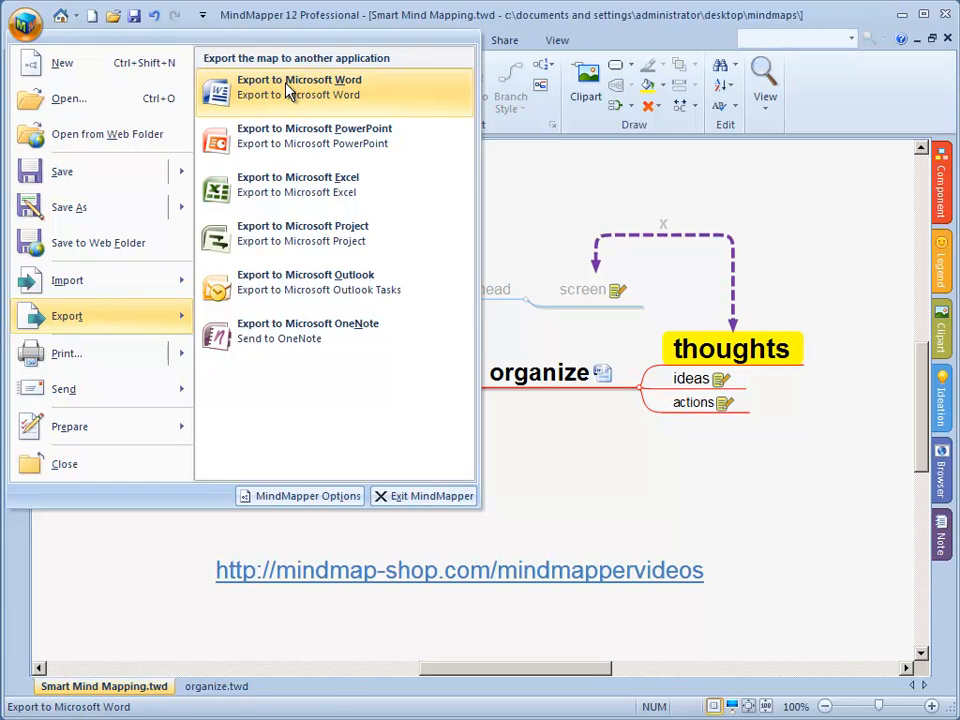
Export the map to Microsoft Word with Note, Hyperlink and Relation included.
left_click(300, 84)
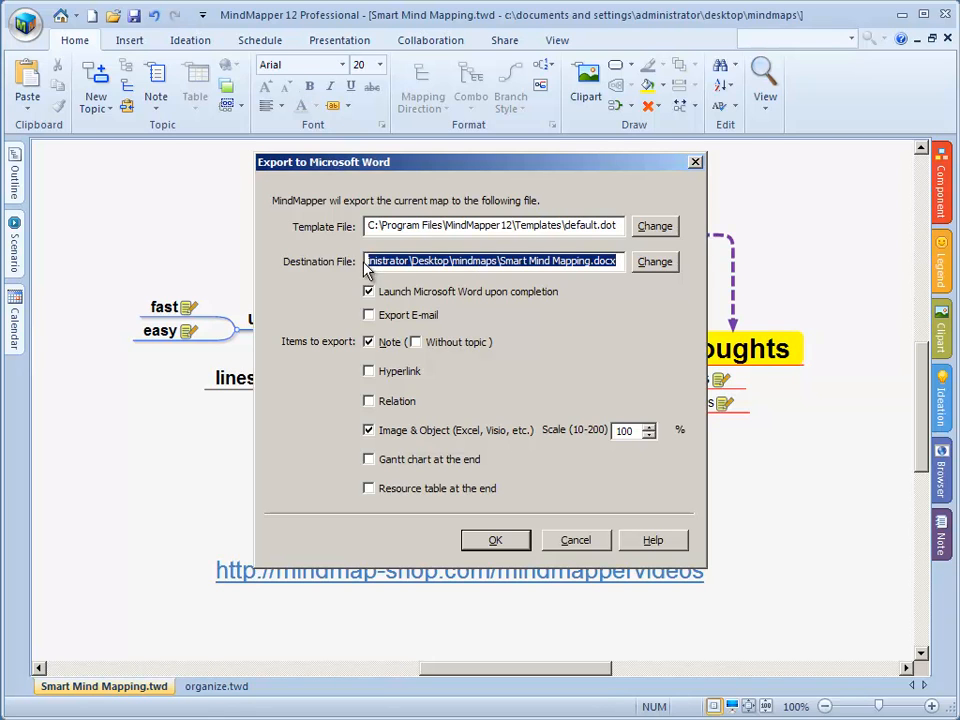
mouse_move(456, 260)
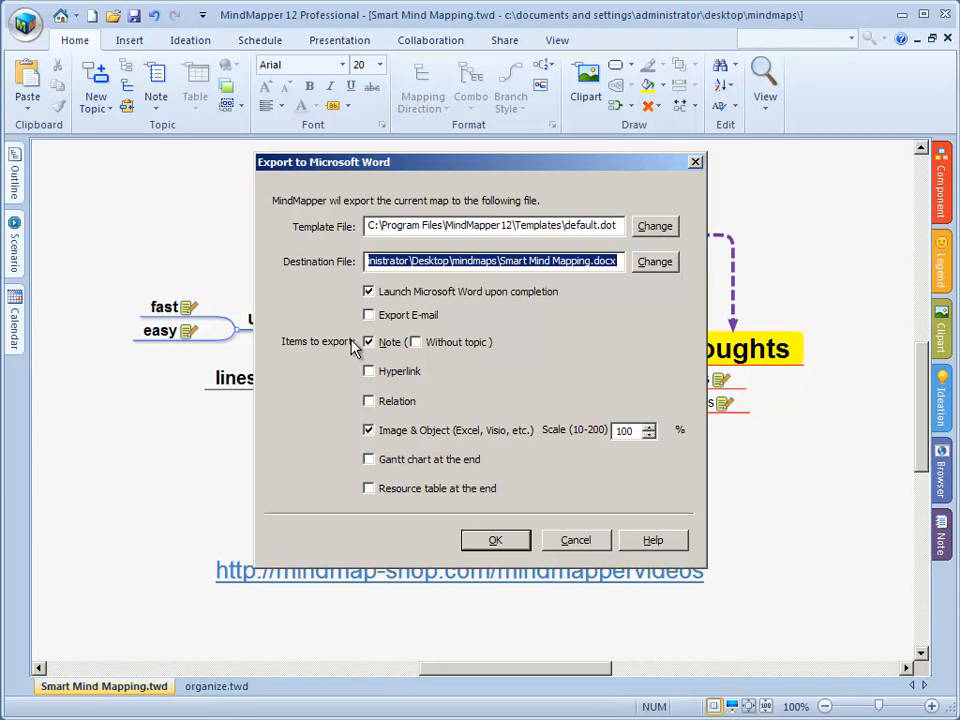
mouse_move(476, 292)
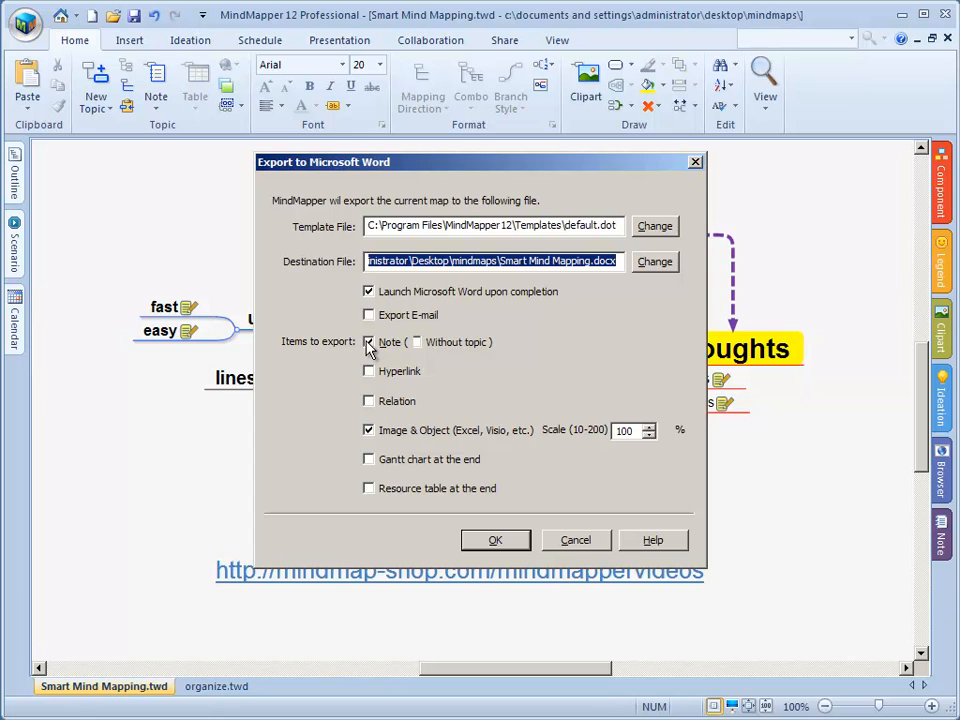
left_click(368, 342)
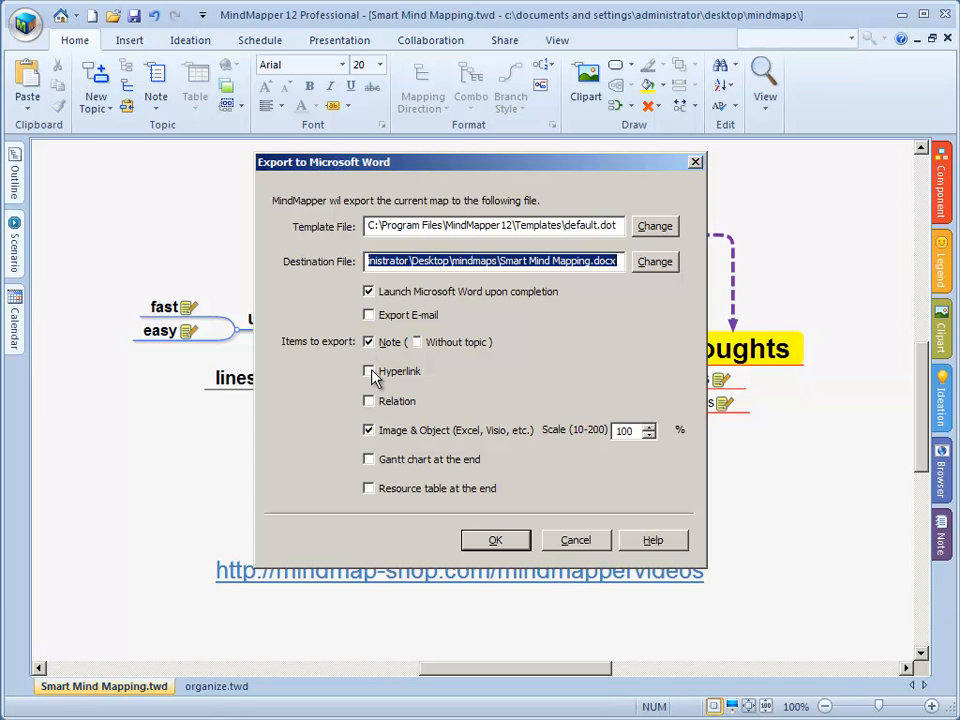
left_click(368, 370)
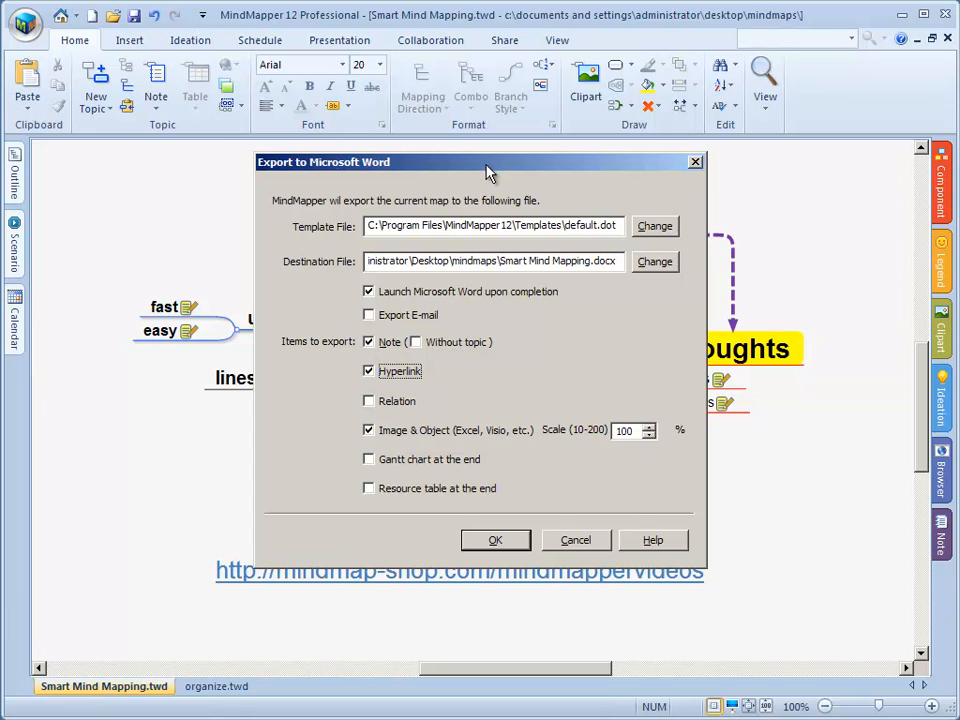
left_click_drag(490, 162, 290, 212)
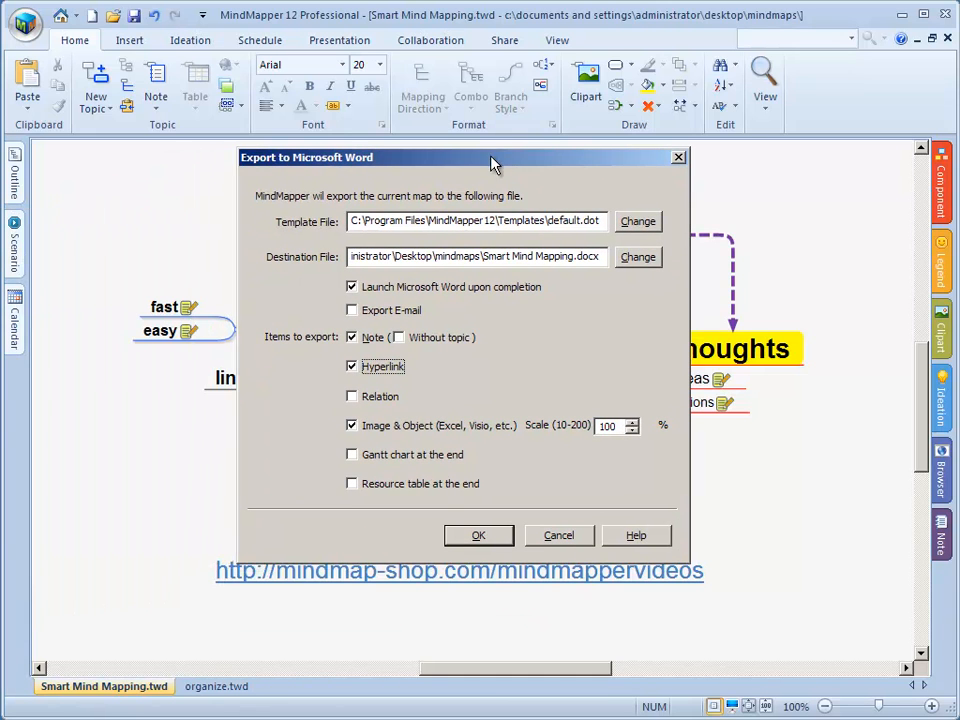
left_click(352, 396)
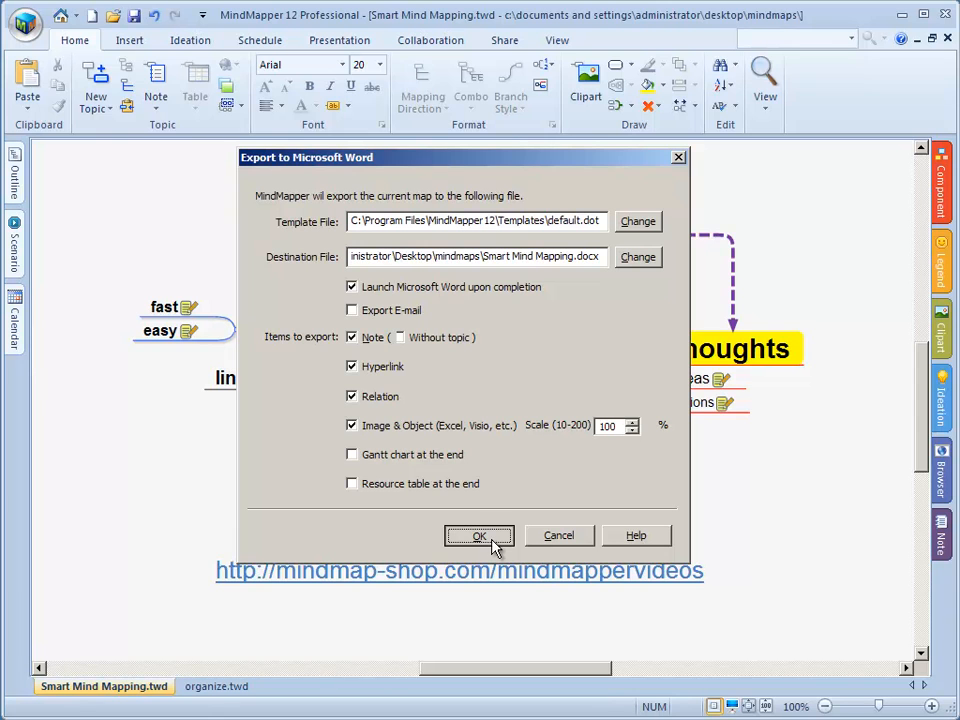
left_click(480, 536)
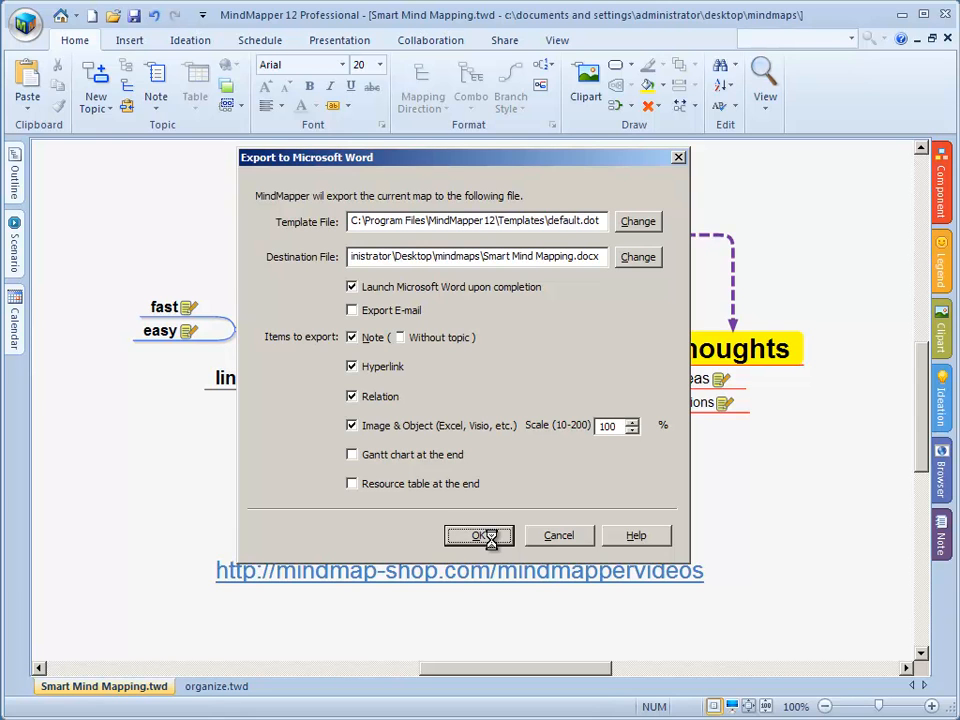
Scroll through the numbered topics and notes of the exported Word outline, then minimize Word.
left_click(480, 536)
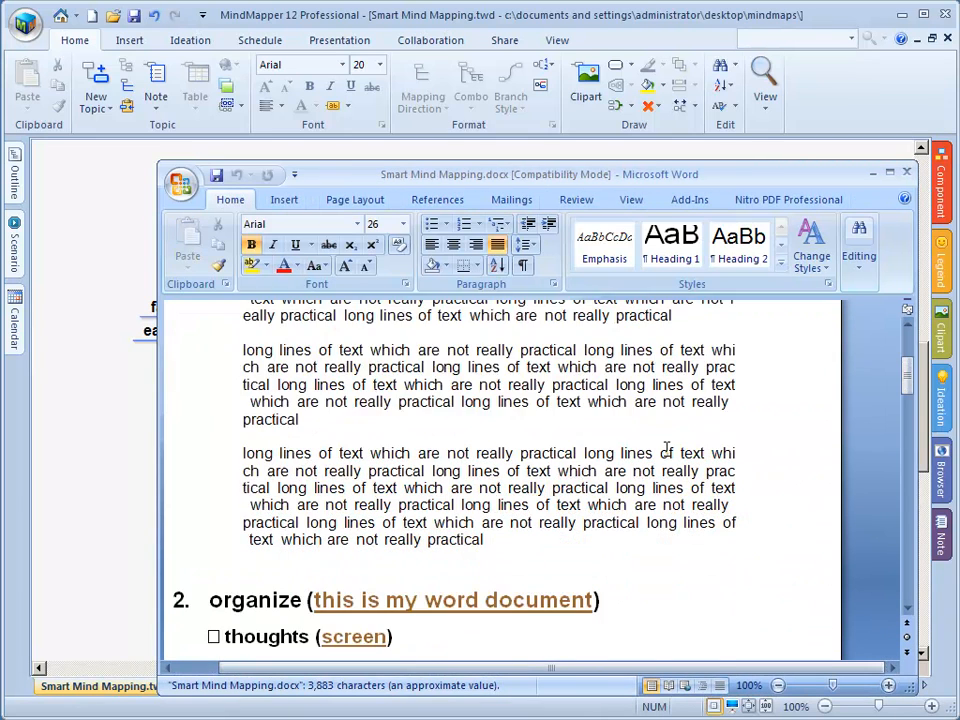
scroll("down", 3)
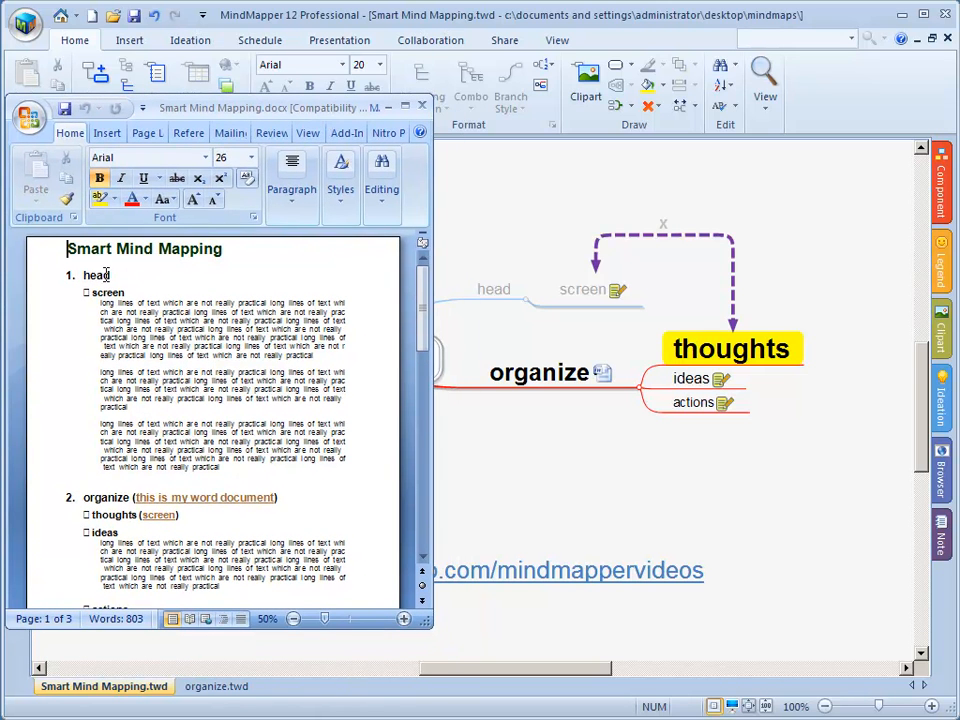
double_click(96, 276)
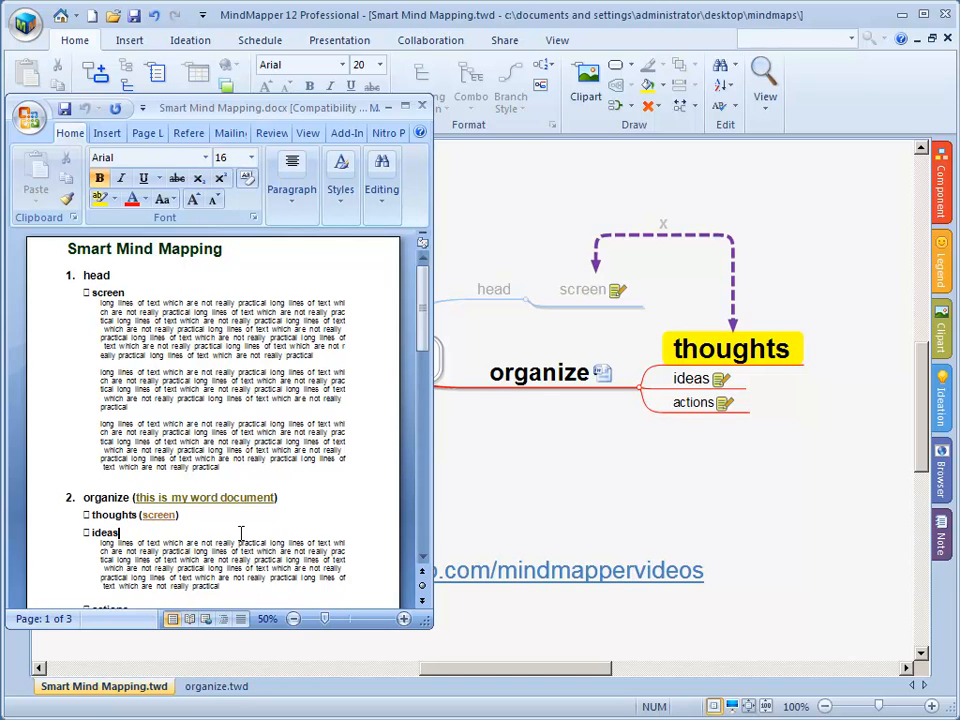
scroll("down", 3)
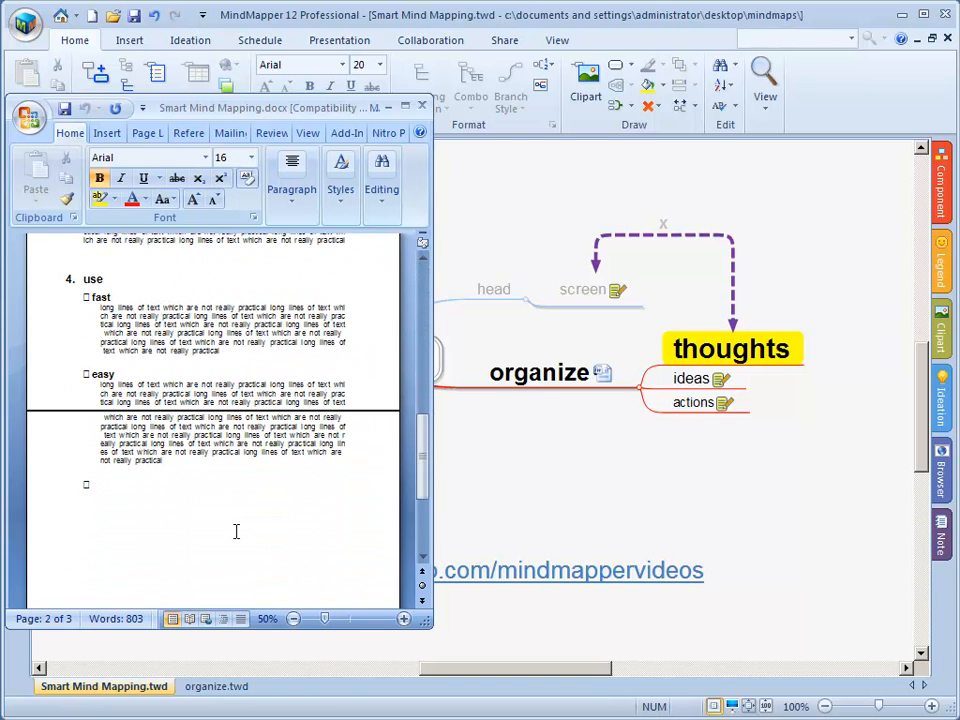
left_click_drag(100, 308, 228, 350)
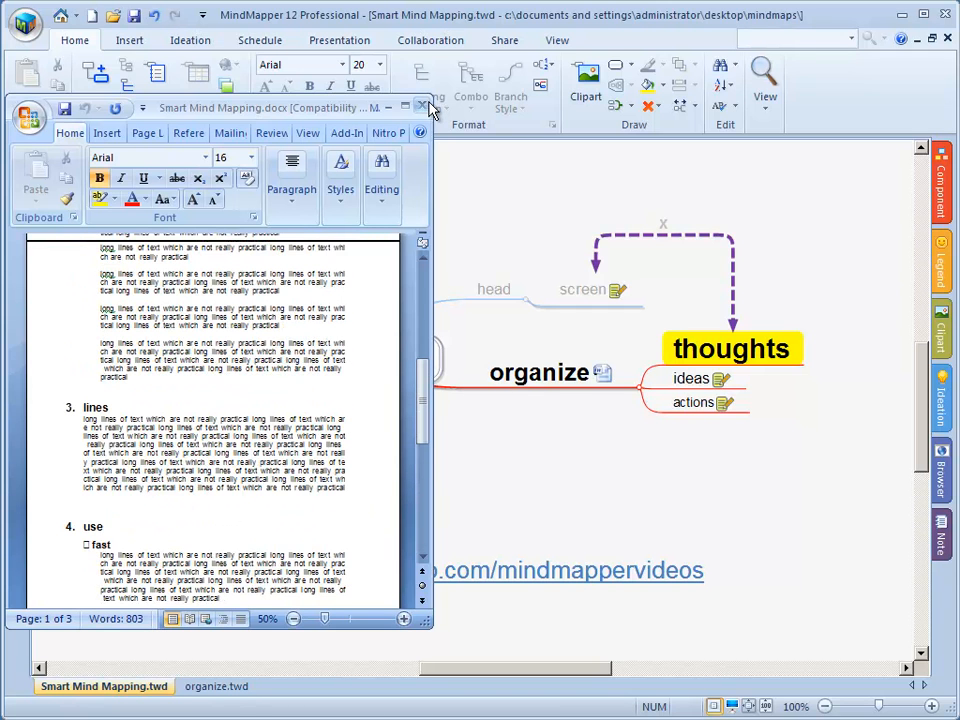
left_click(420, 108)
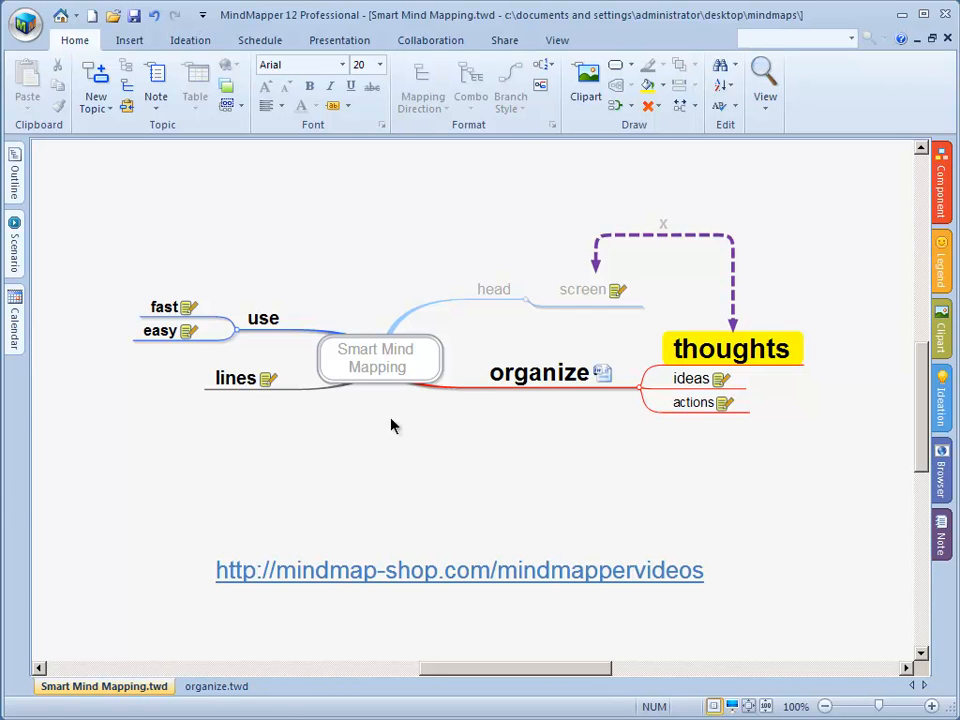
Dismiss the File menu and switch back to the Smart Mind Mapping.docx window.
left_click(22, 28)
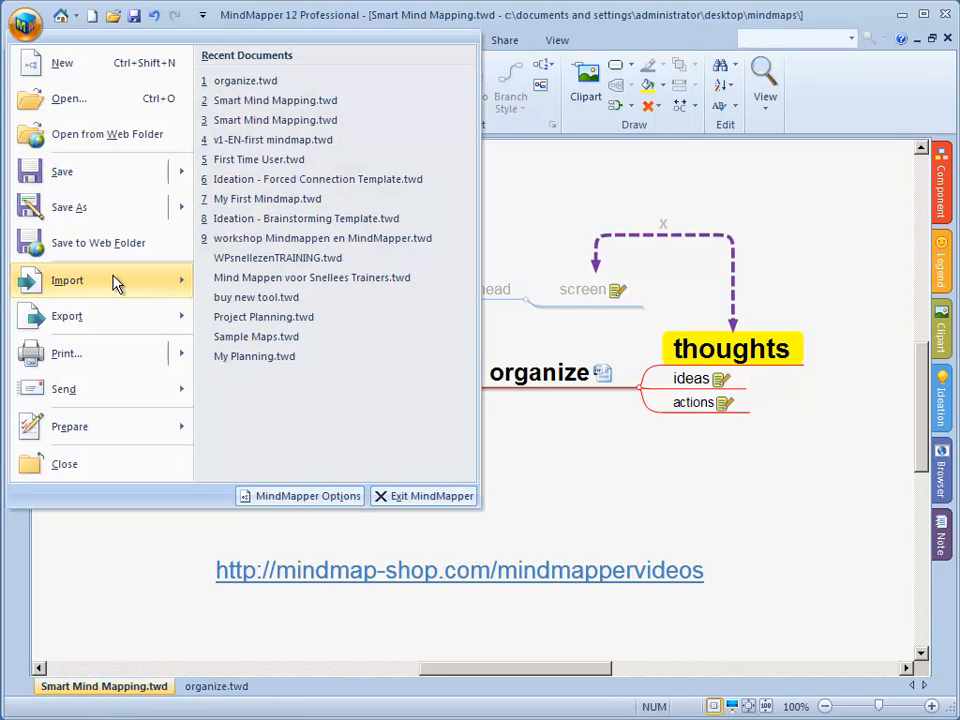
left_click(68, 280)
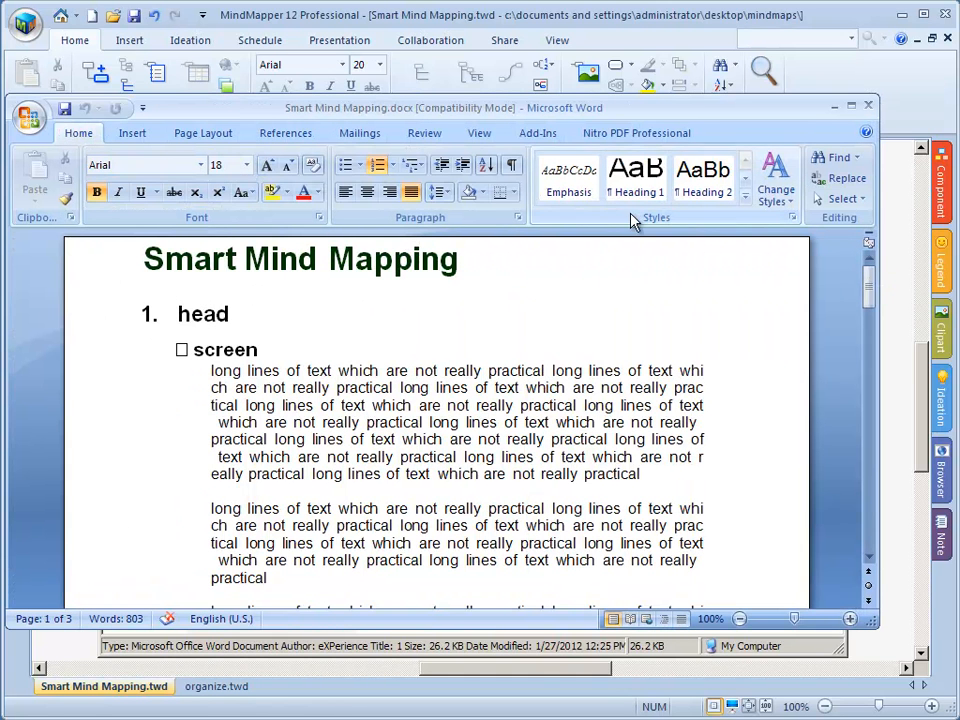
Close the Word outline document, returning to the MindMapper map.
left_click(204, 258)
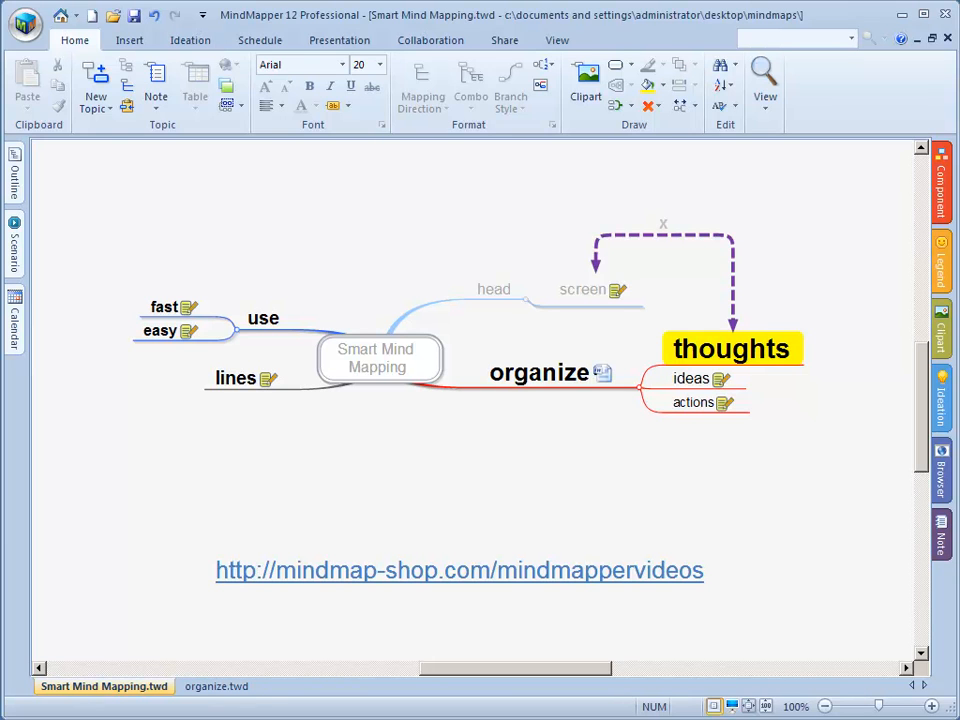
mouse_move(320, 8)
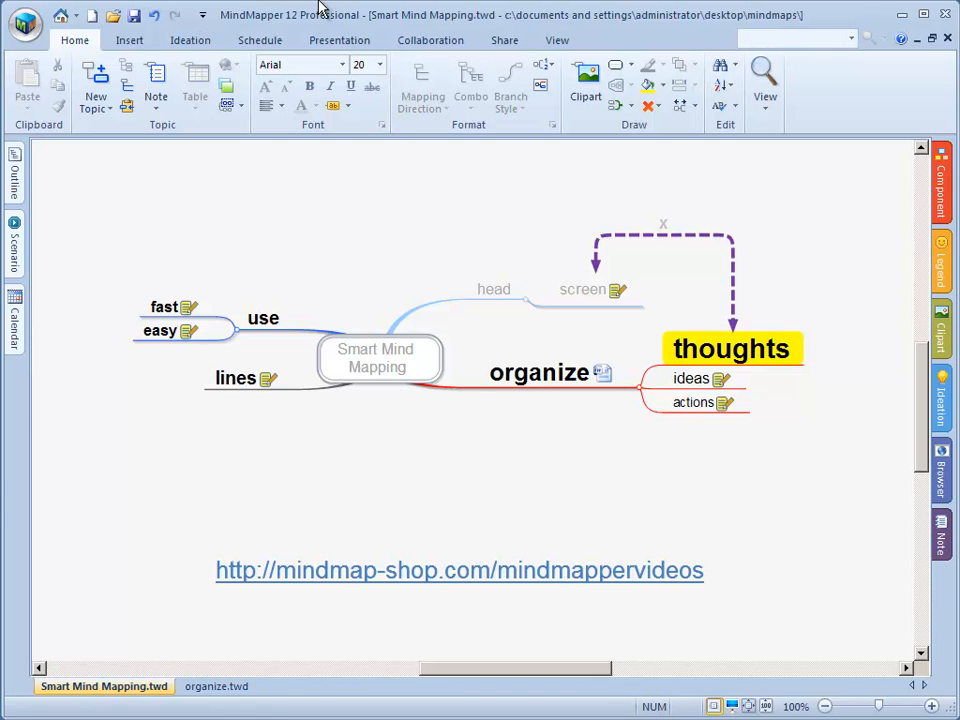
left_click(20, 24)
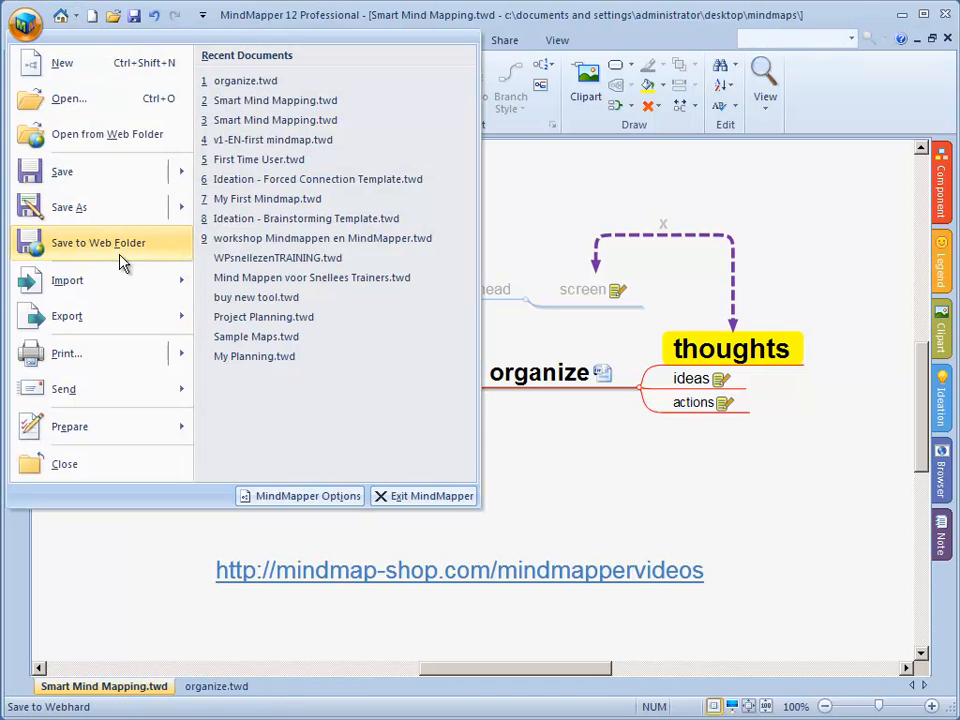
left_click(68, 316)
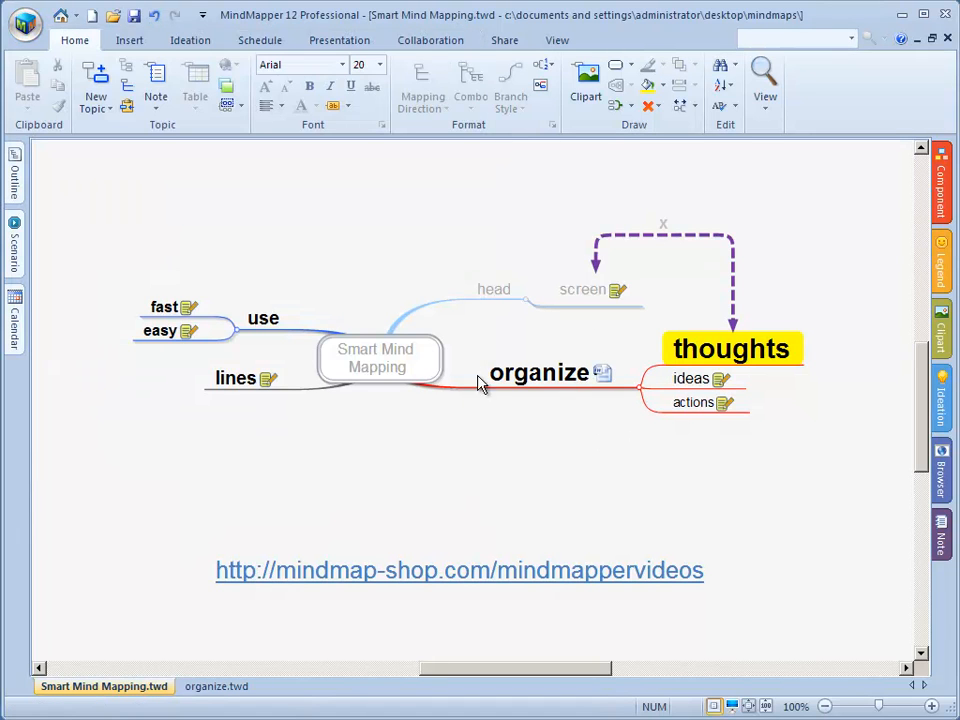
mouse_move(304, 278)
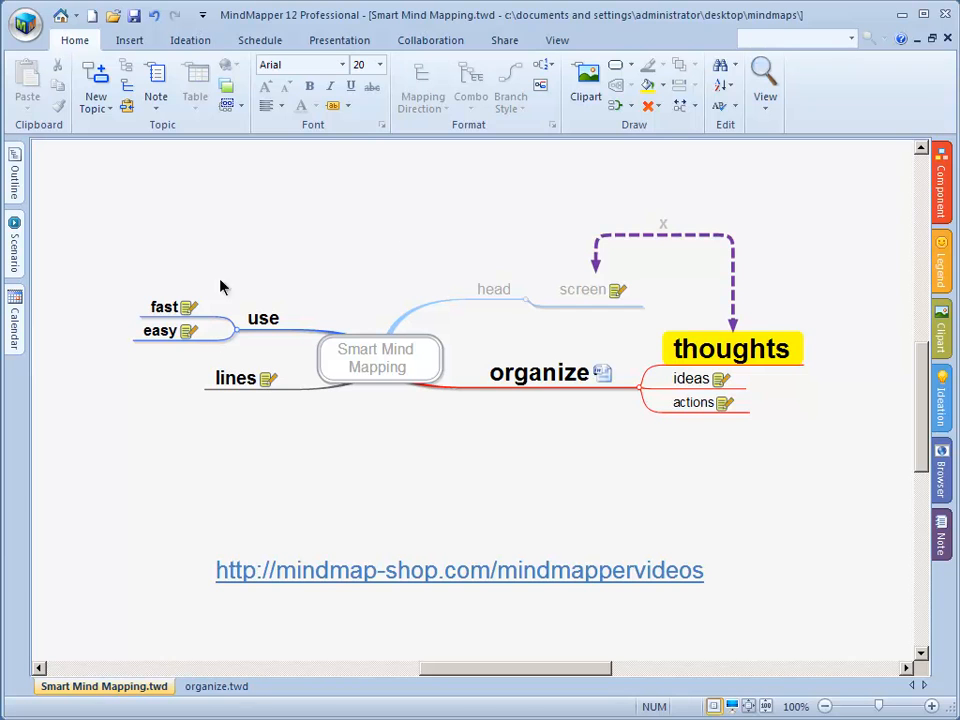
mouse_move(340, 468)
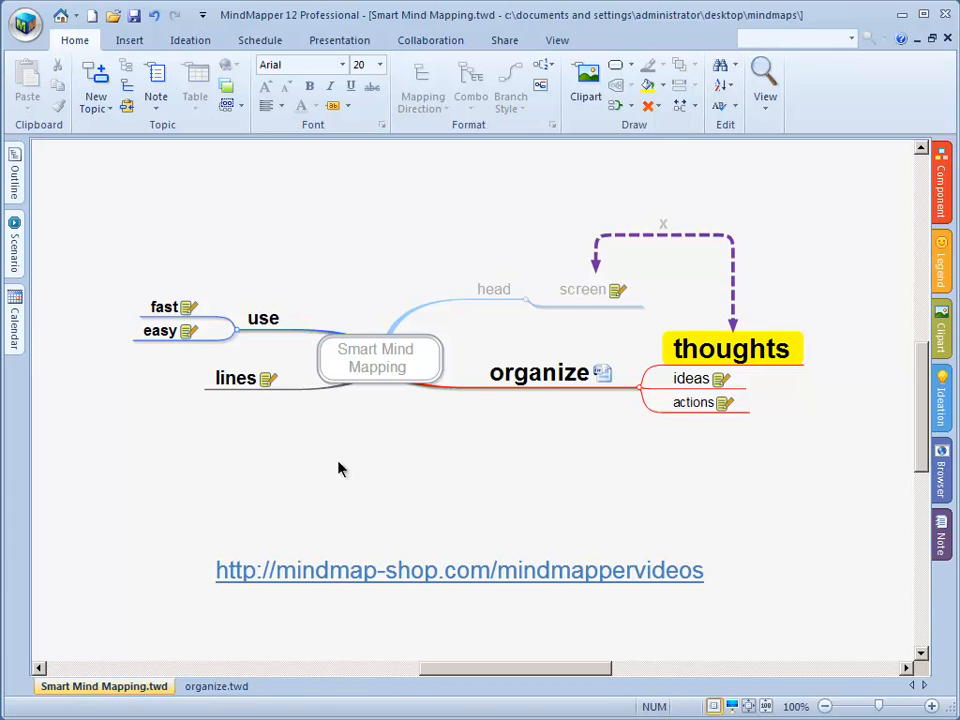
left_click(24, 22)
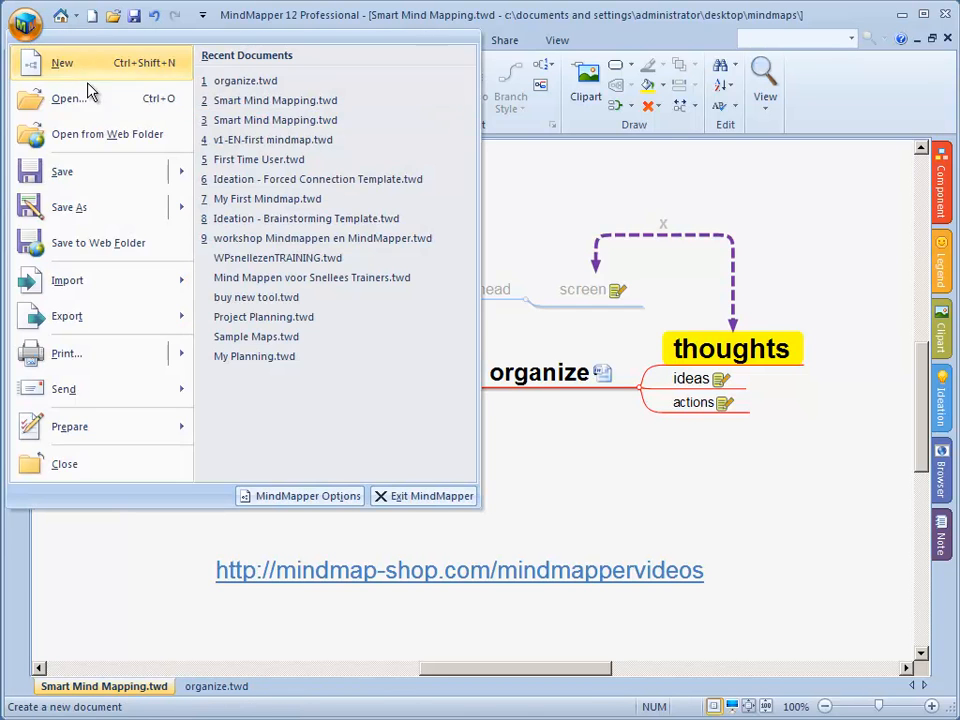
left_click(68, 316)
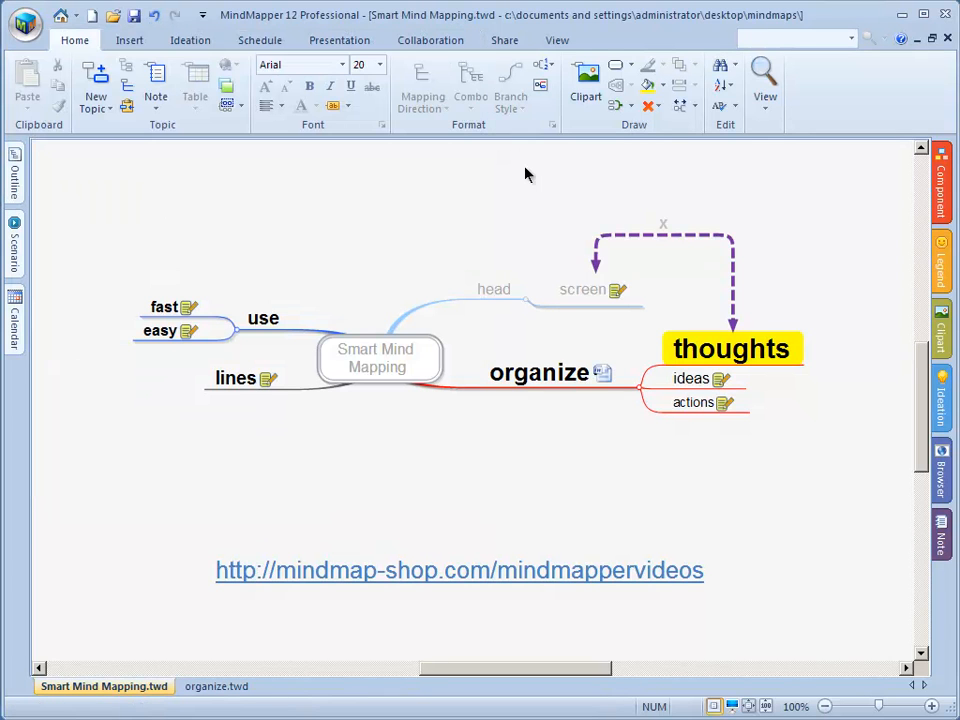
mouse_move(432, 212)
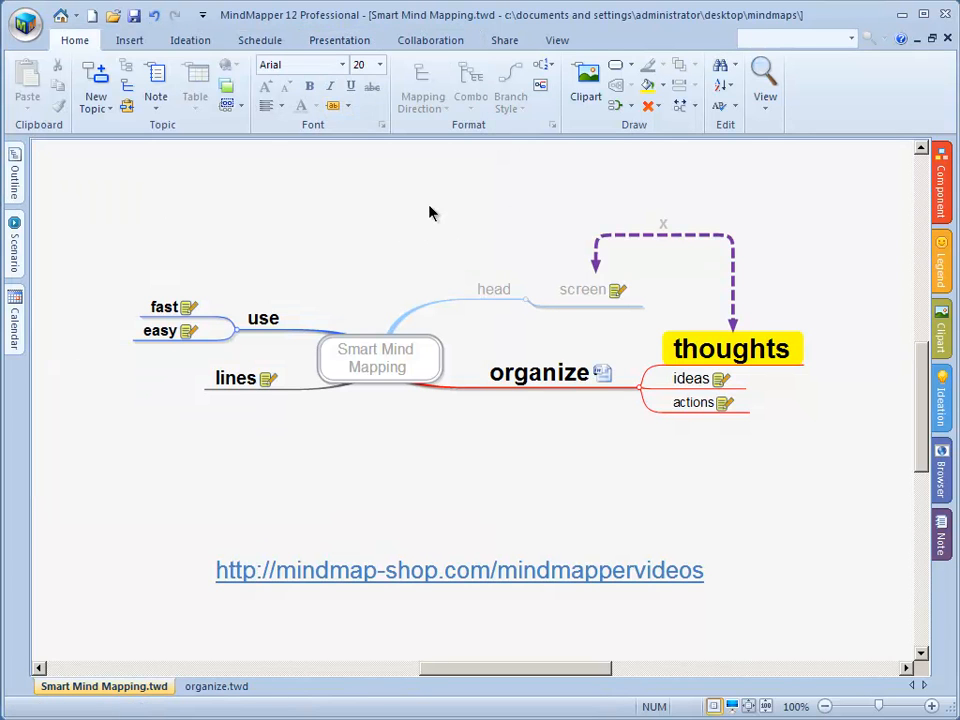
mouse_move(444, 228)
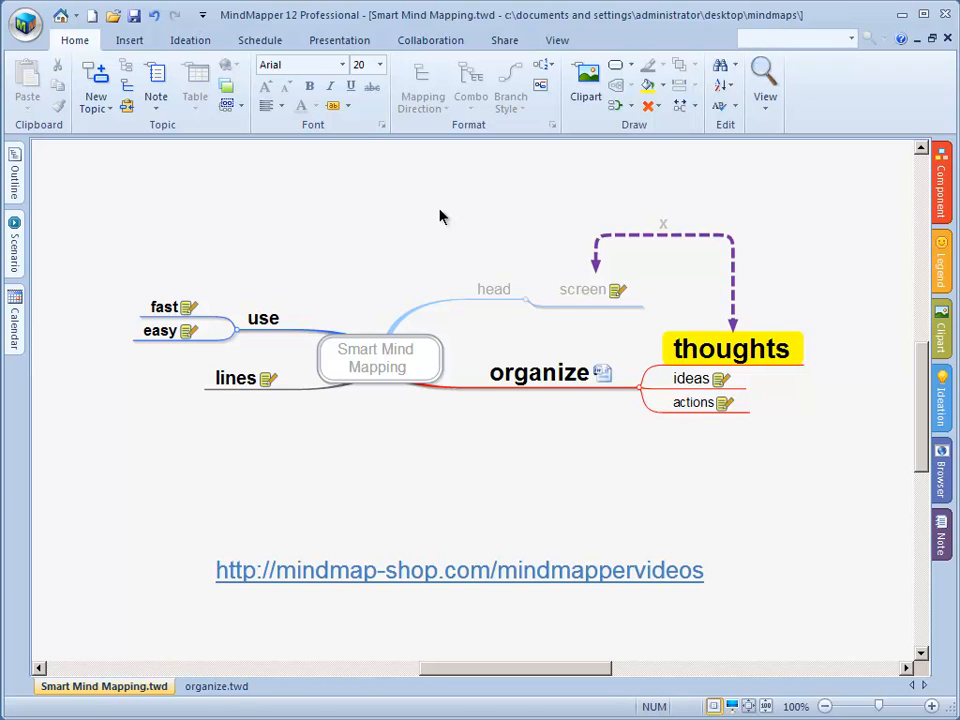
mouse_move(434, 216)
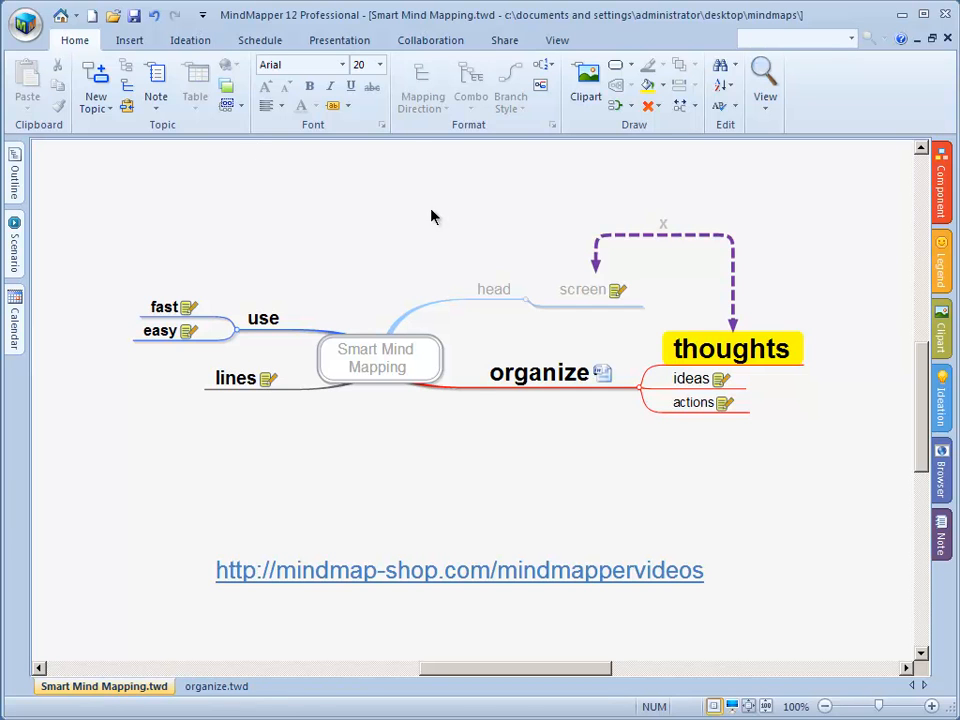
Save the map as Smart Mind Mapping in JPEG File format in the mindmaps folder.
left_click(22, 24)
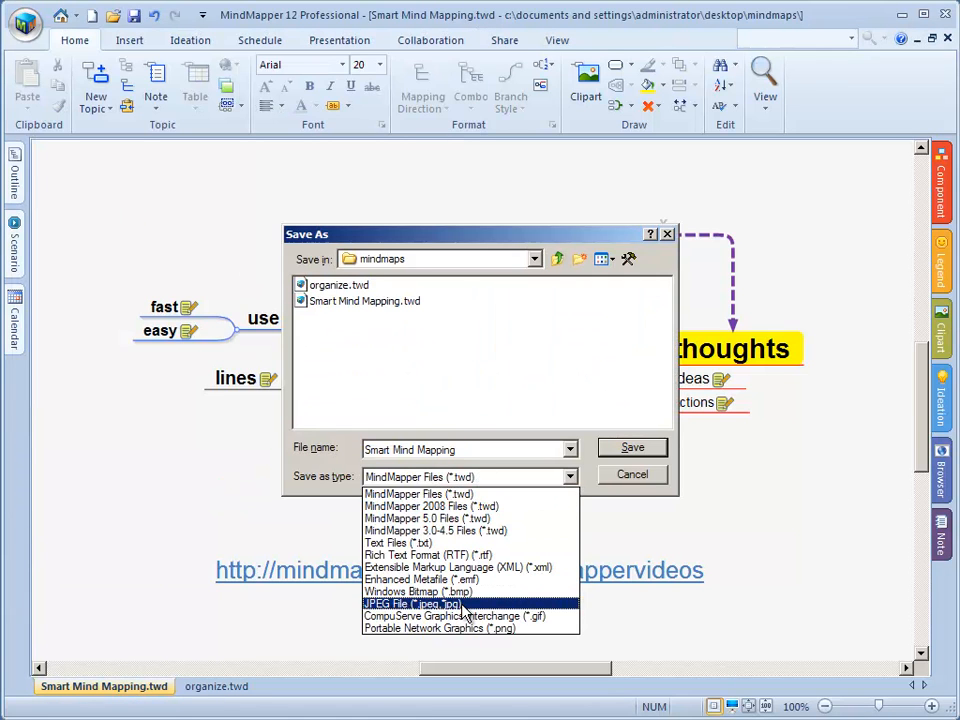
left_click(428, 604)
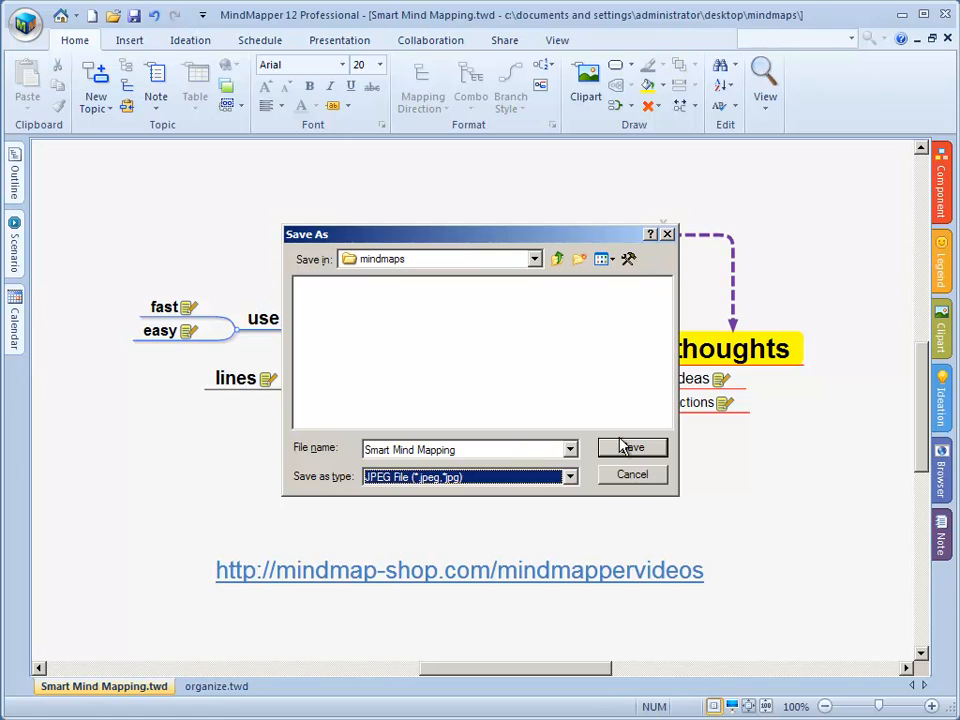
left_click(632, 448)
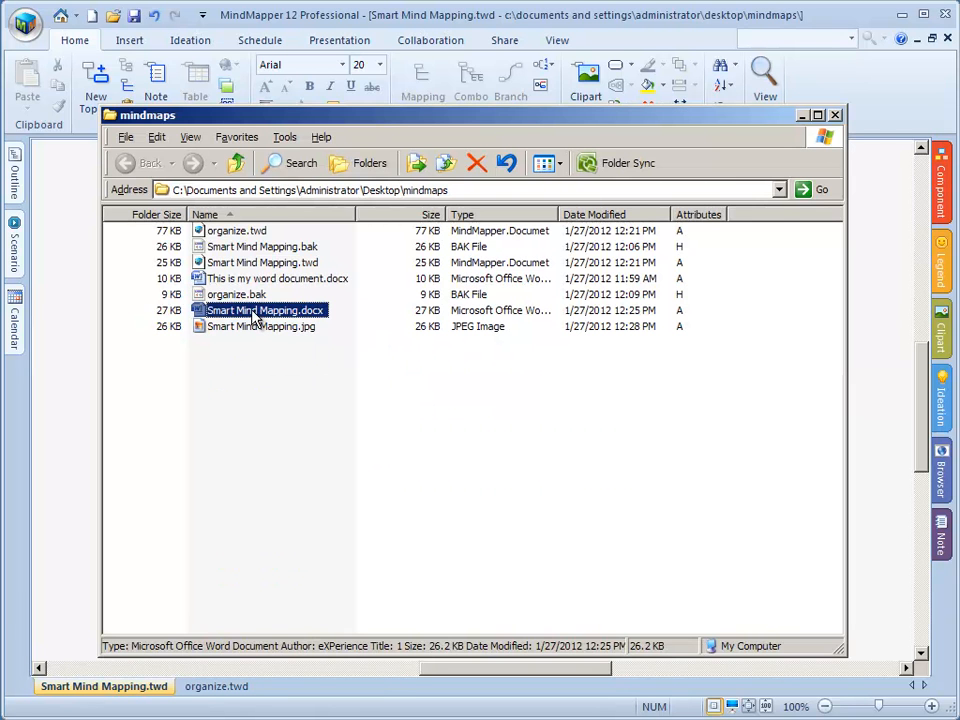
Reopen Smart Mind Mapping.docx and insert the JPEG map picture before the title.
double_click(264, 310)
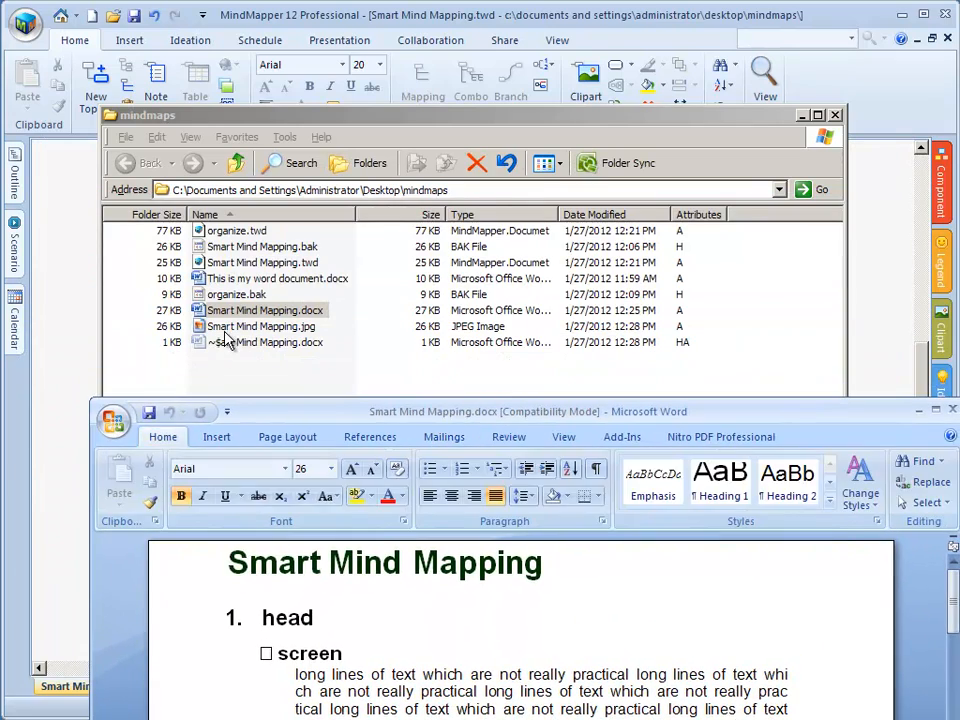
left_click(260, 326)
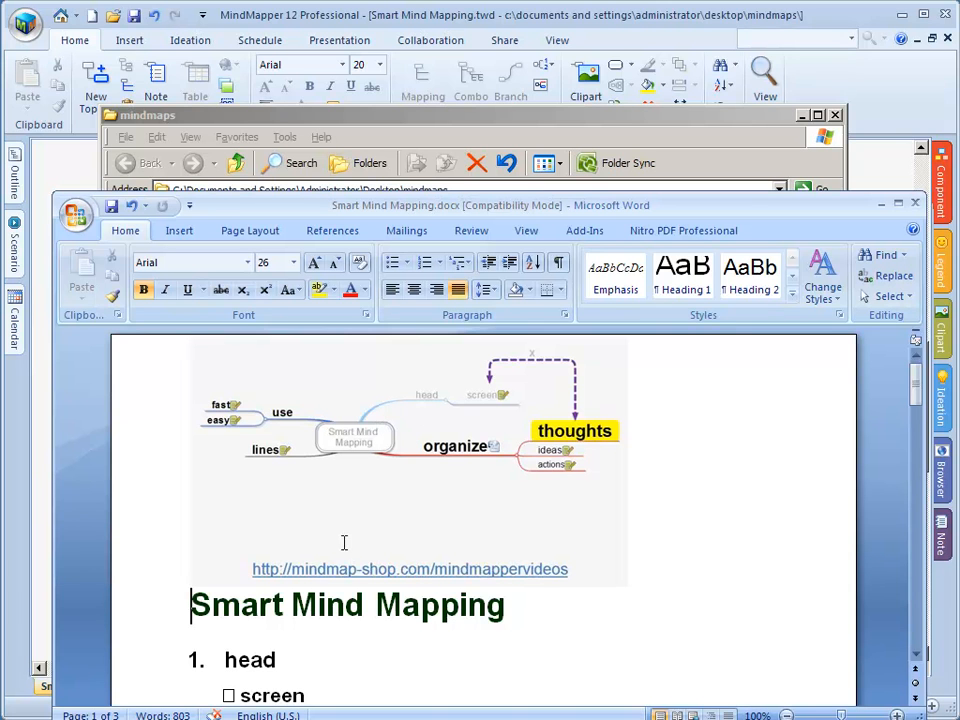
Save the Word document with the map image on top and close Word.
scroll("down", 3)
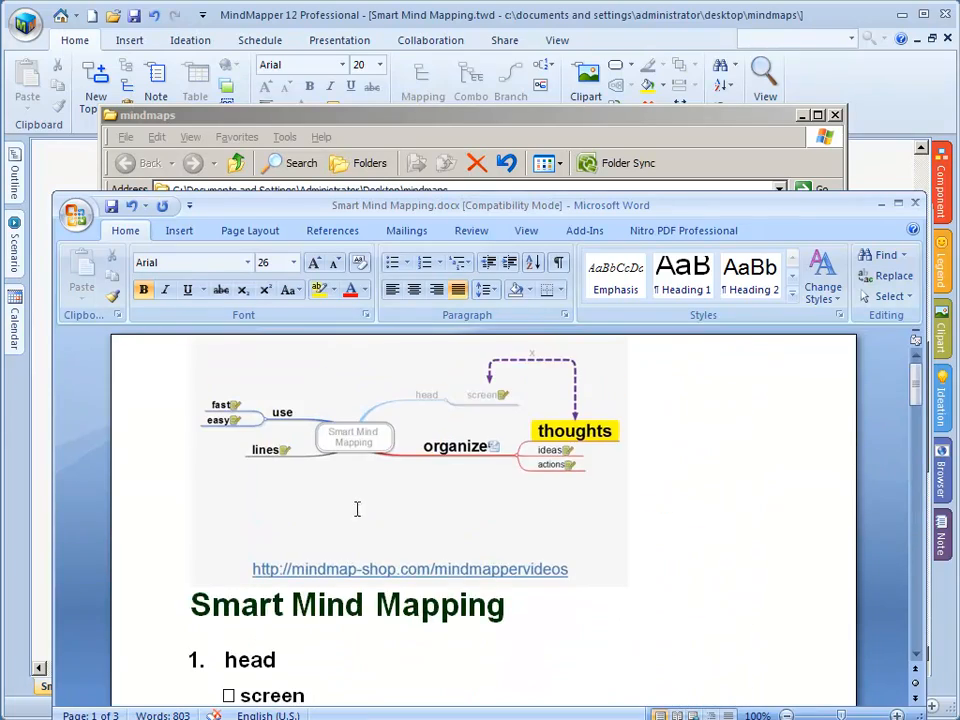
left_click(356, 470)
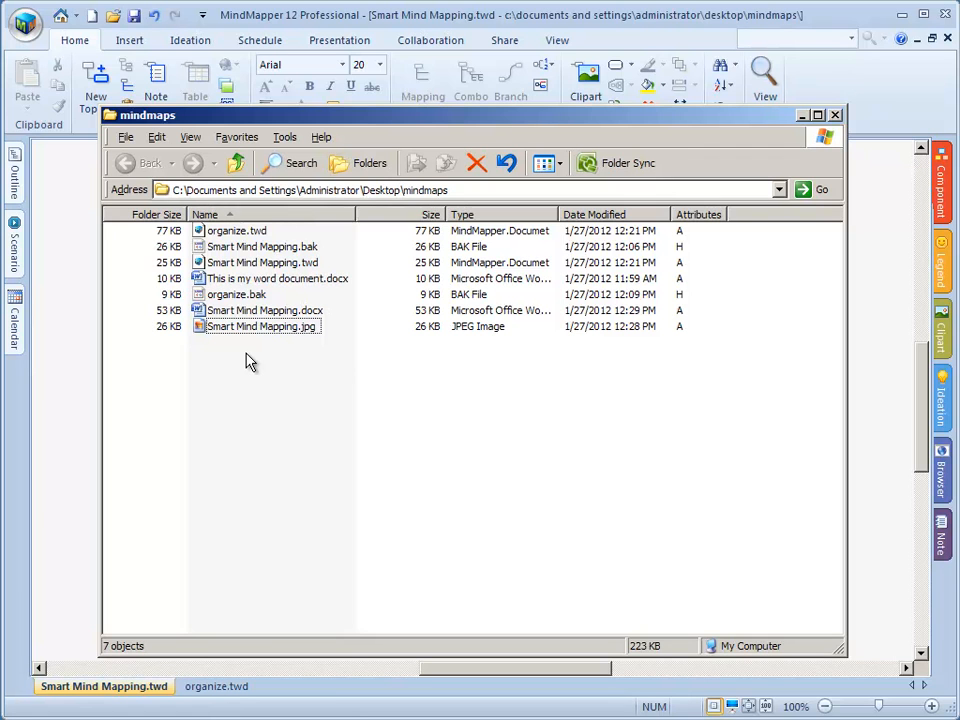
Return to the Smart Mind Mapping map, briefly showing and dismissing its File menu.
left_click(26, 24)
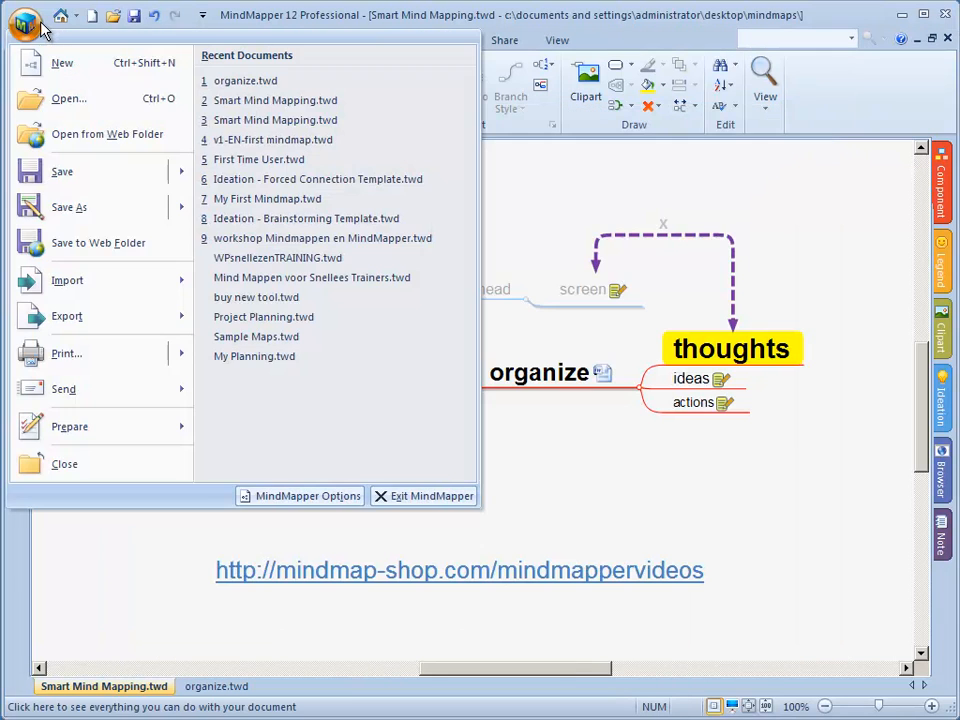
left_click(68, 316)
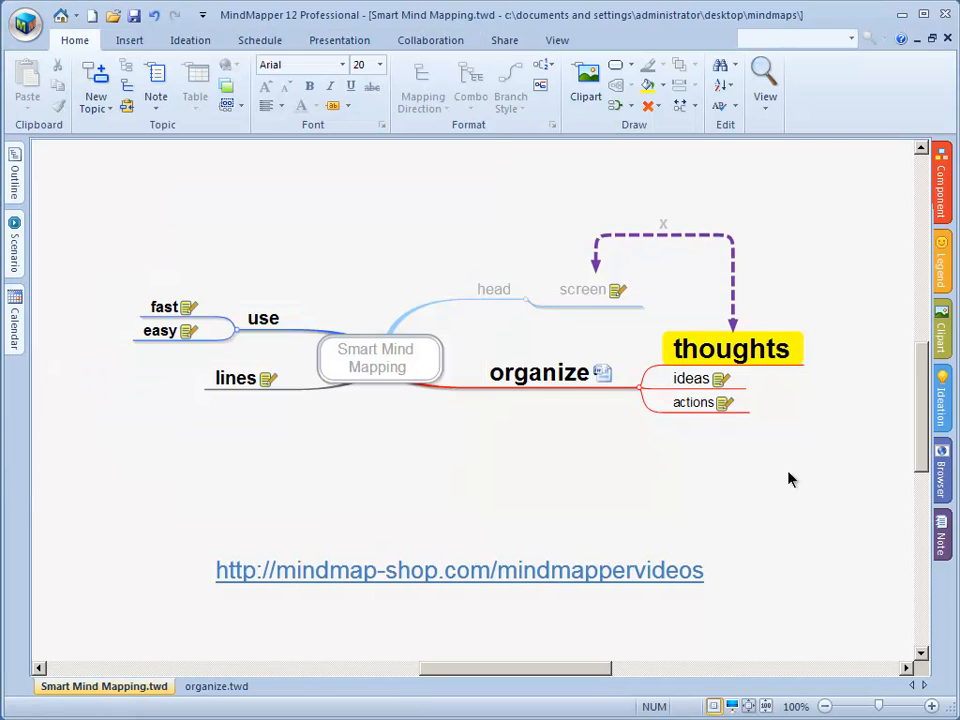
mouse_move(408, 388)
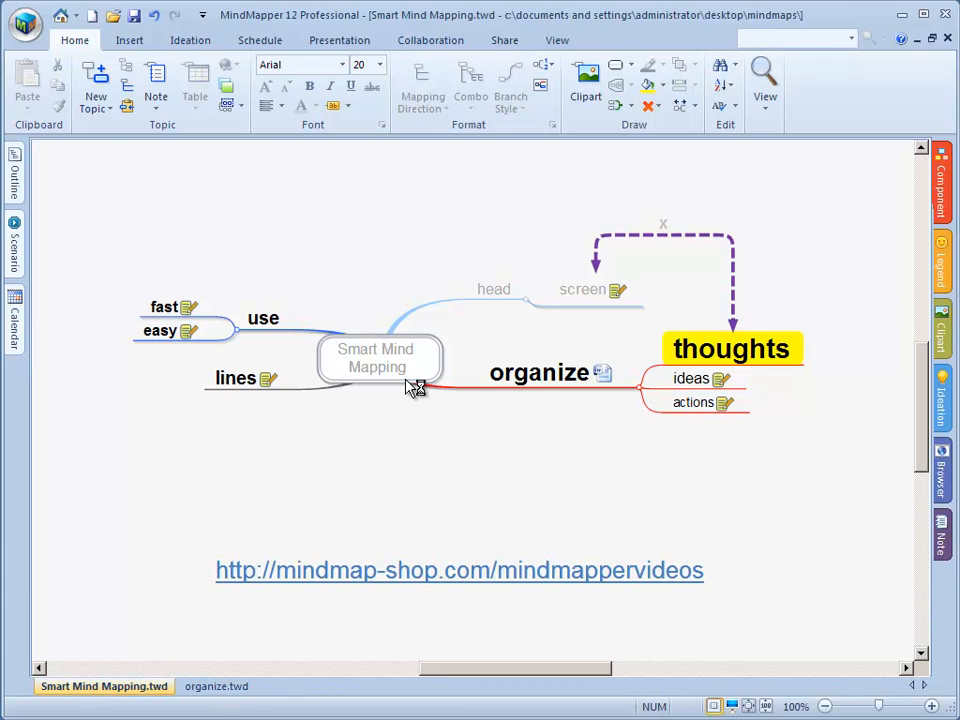
mouse_move(408, 388)
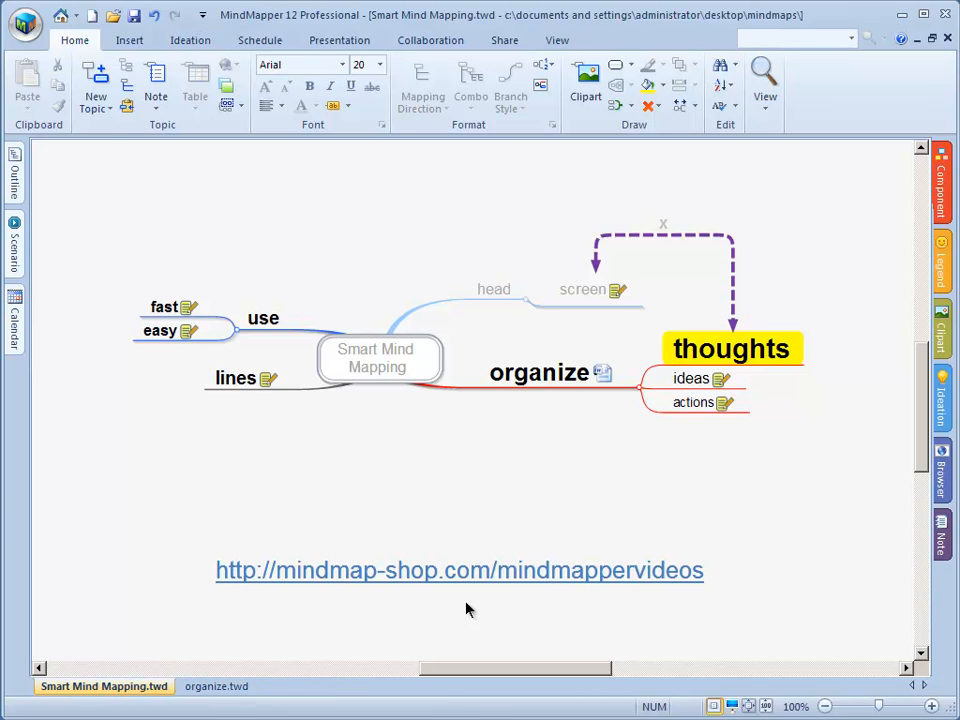
mouse_move(884, 656)
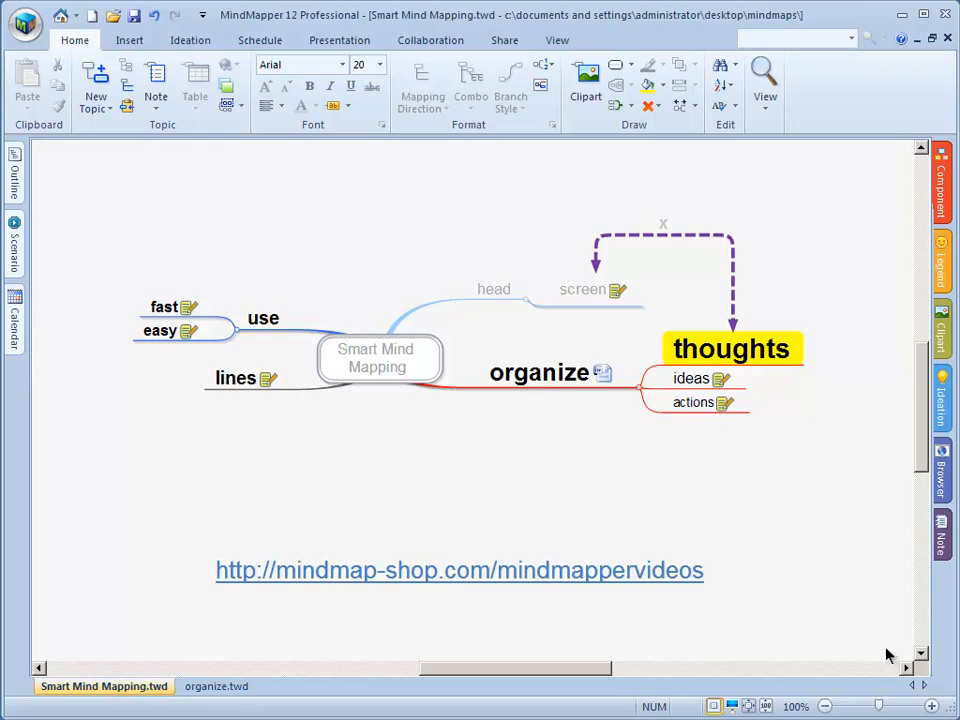